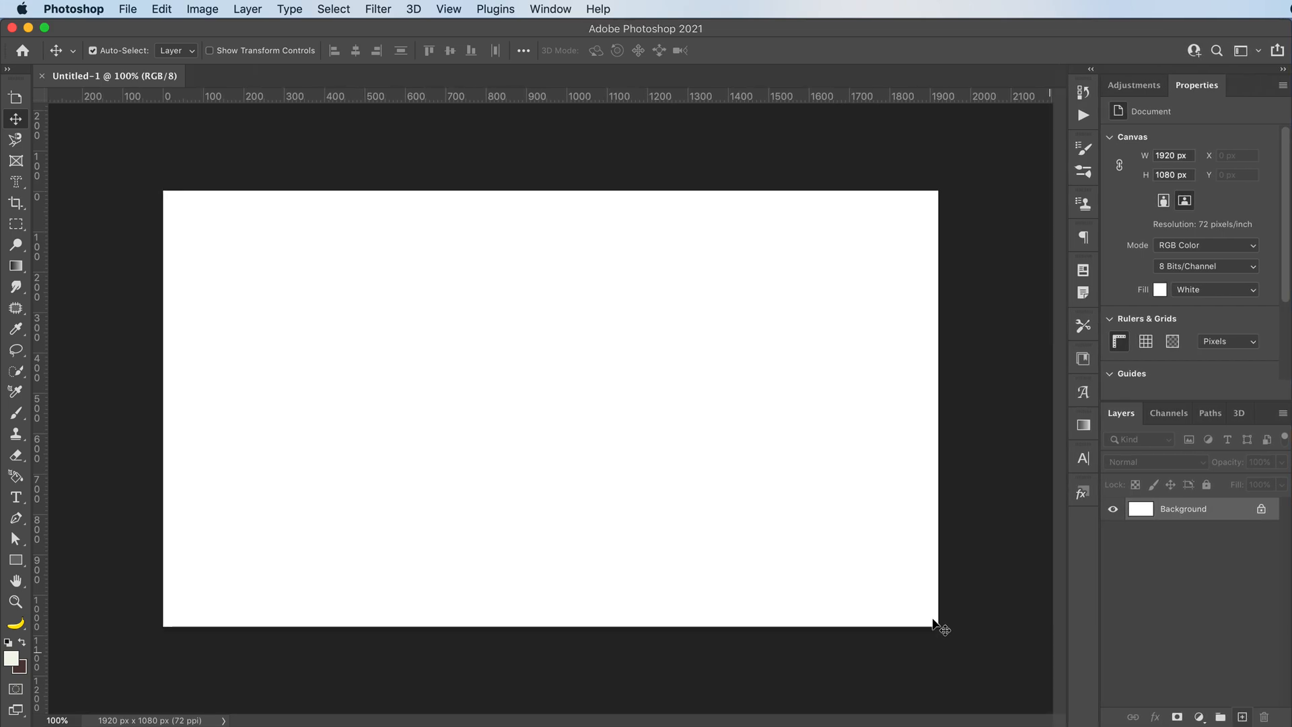
pyautogui.moveTo(650, 524)
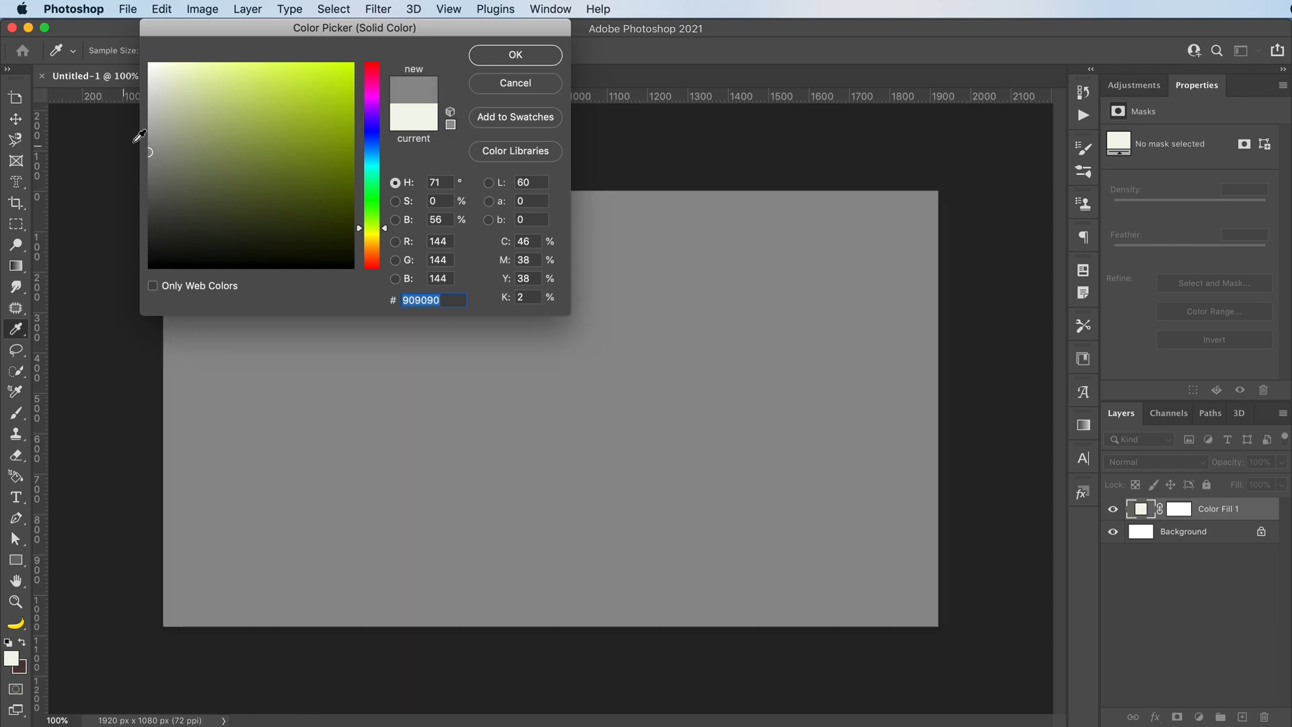
# Add a Solid Color fill layer in light gray #d1d1d1 over the white canvas
pyautogui.click(145, 99)
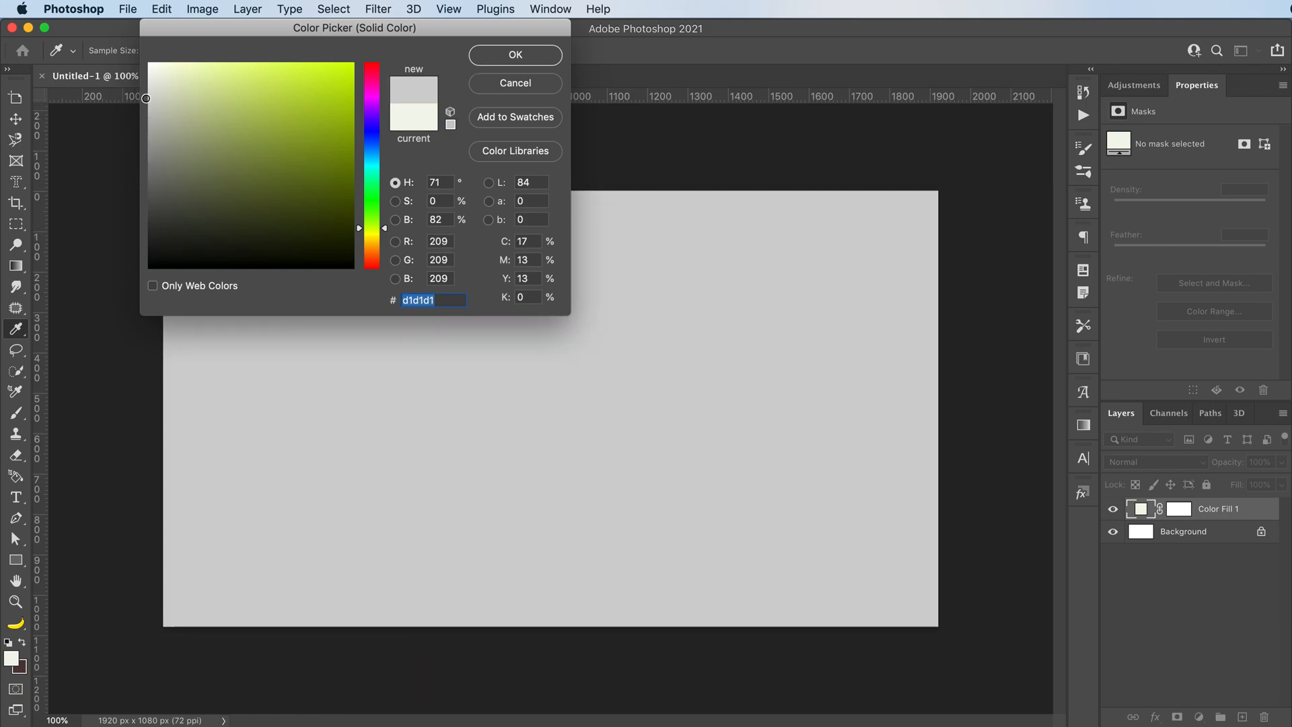
pyautogui.click(515, 54)
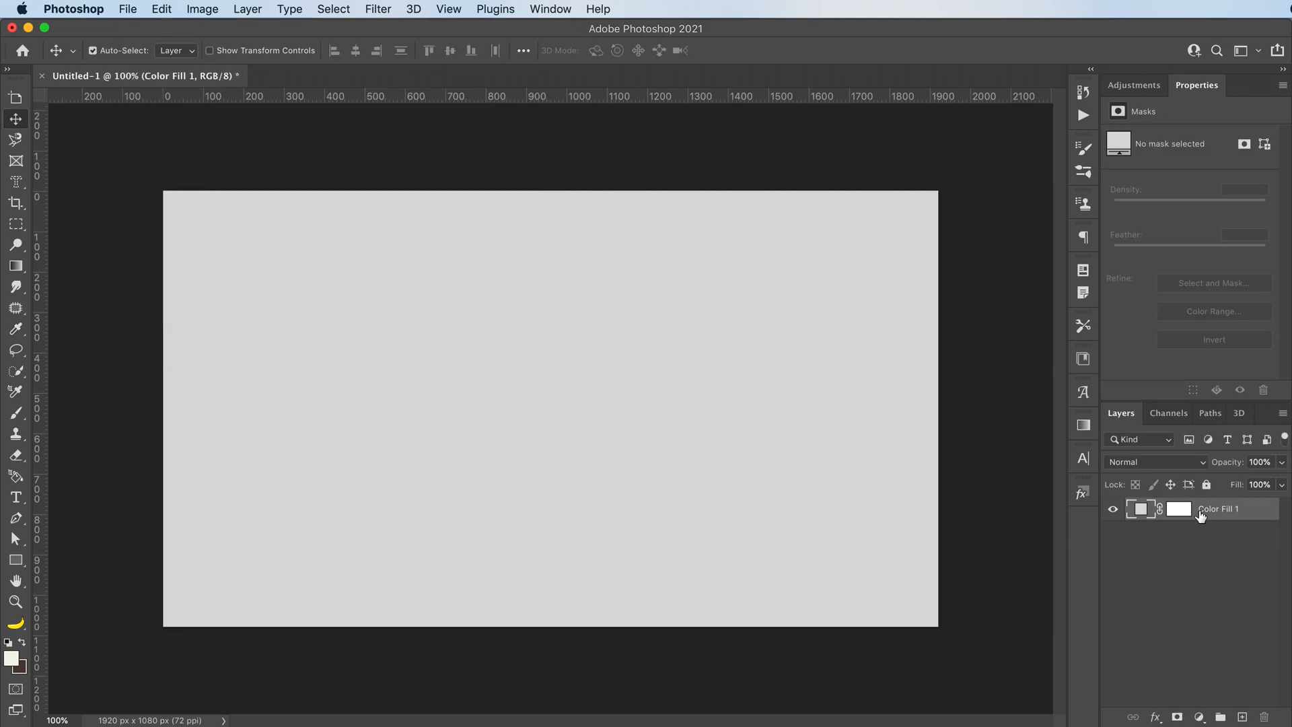
pyautogui.moveTo(1218, 508)
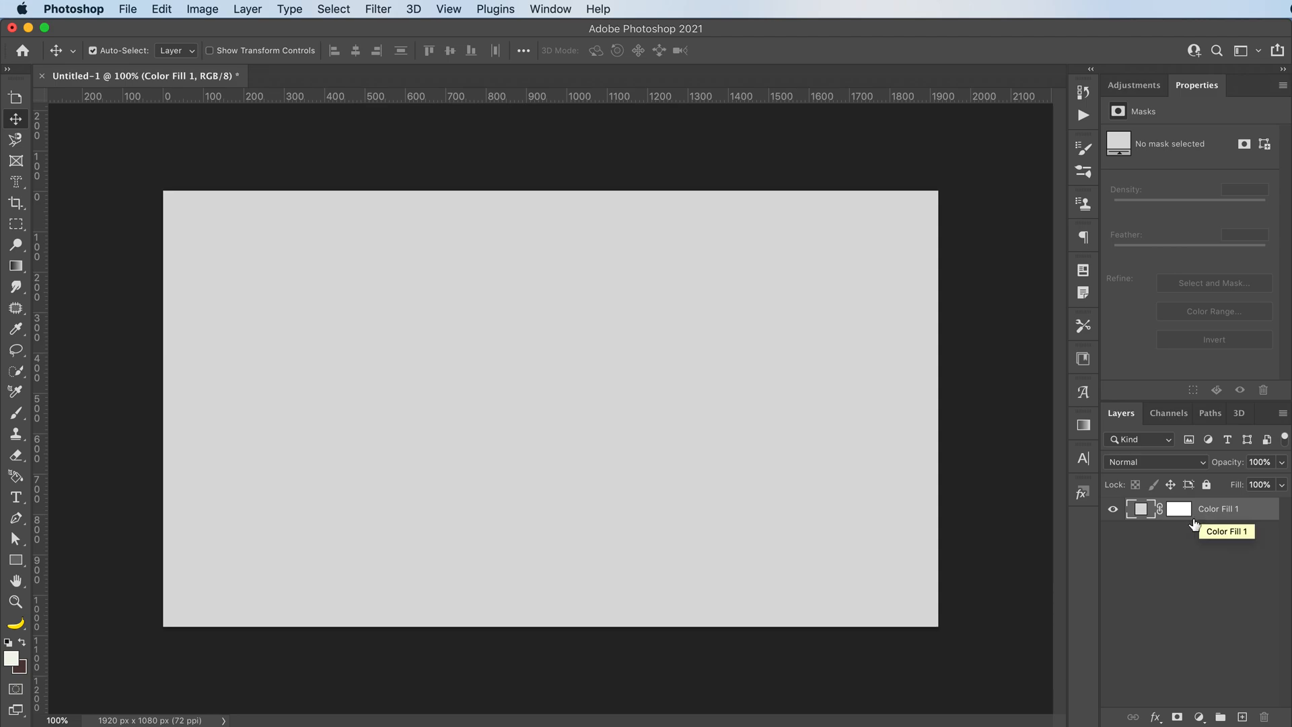
pyautogui.moveTo(1148, 617)
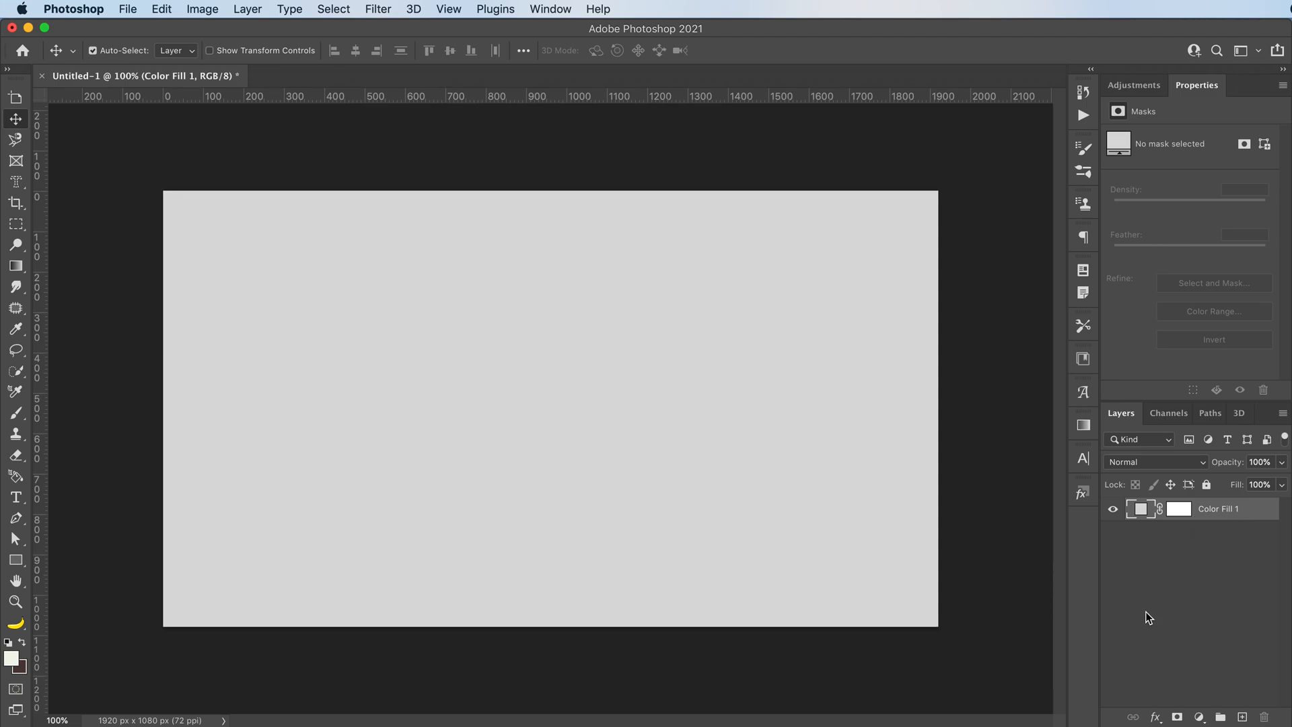
pyautogui.moveTo(1152, 513)
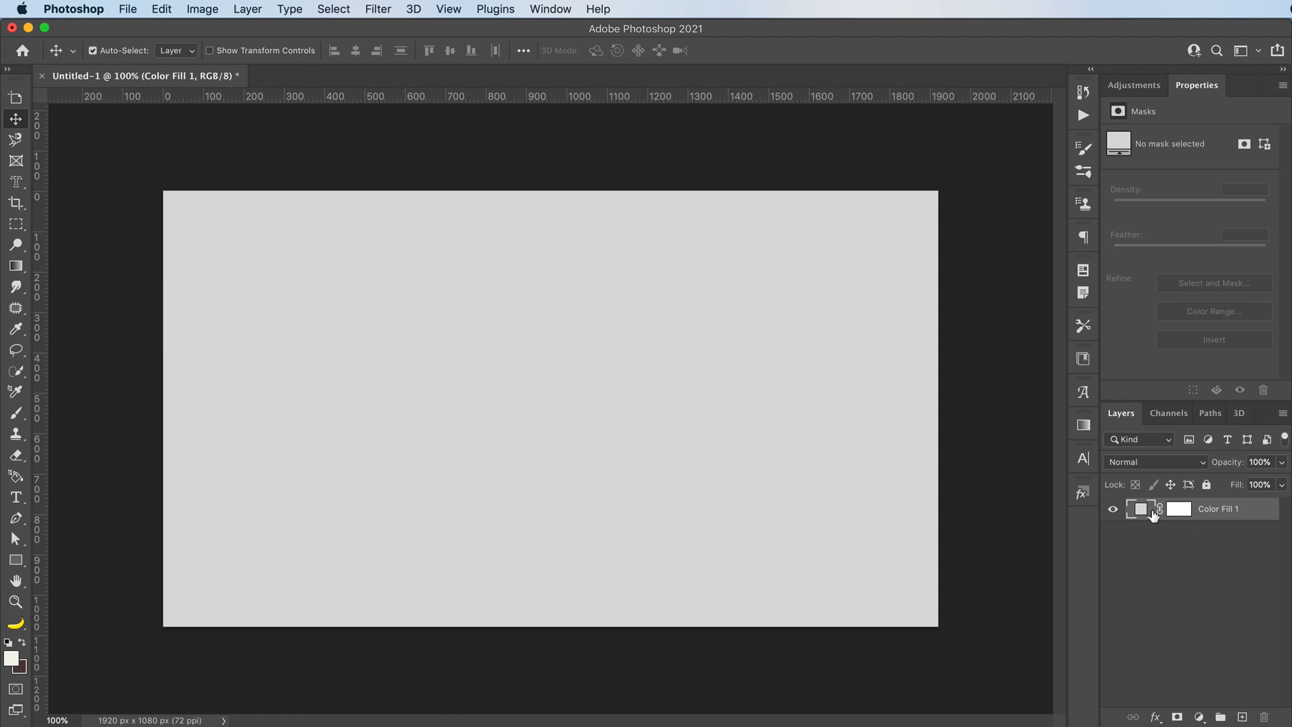
pyautogui.moveTo(1136, 556)
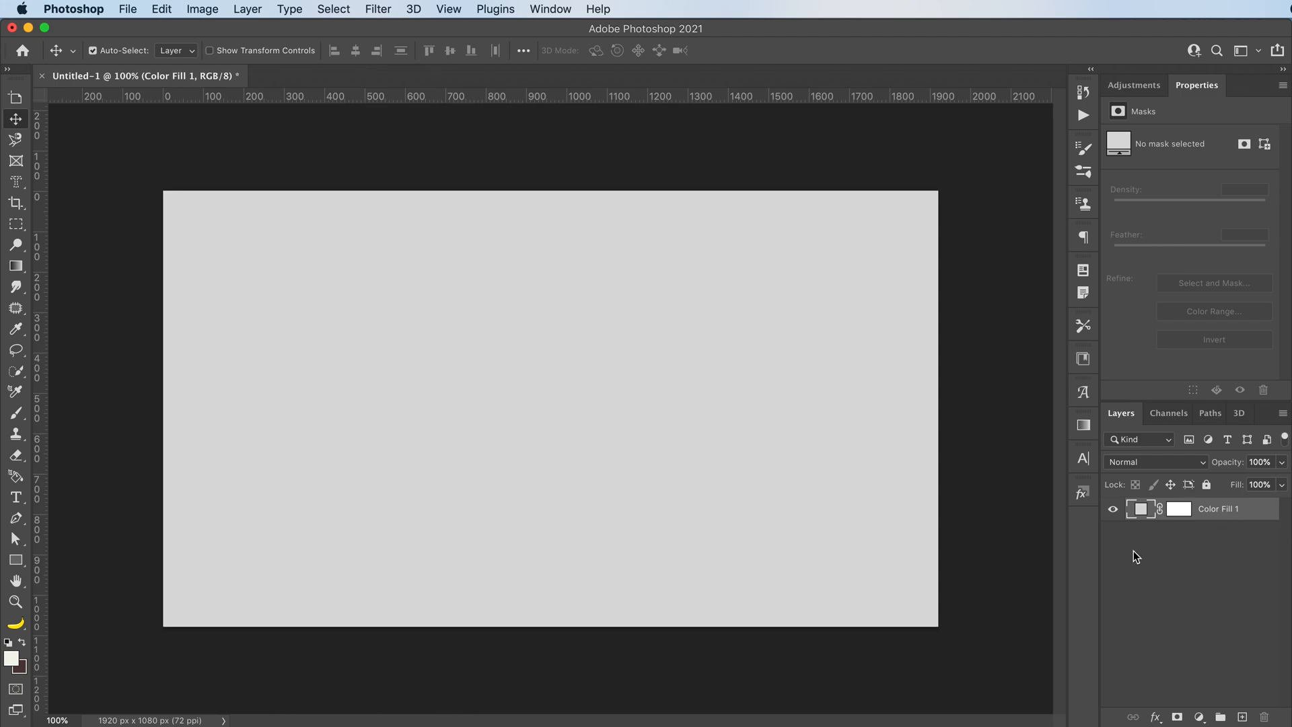
pyautogui.moveTo(595, 544)
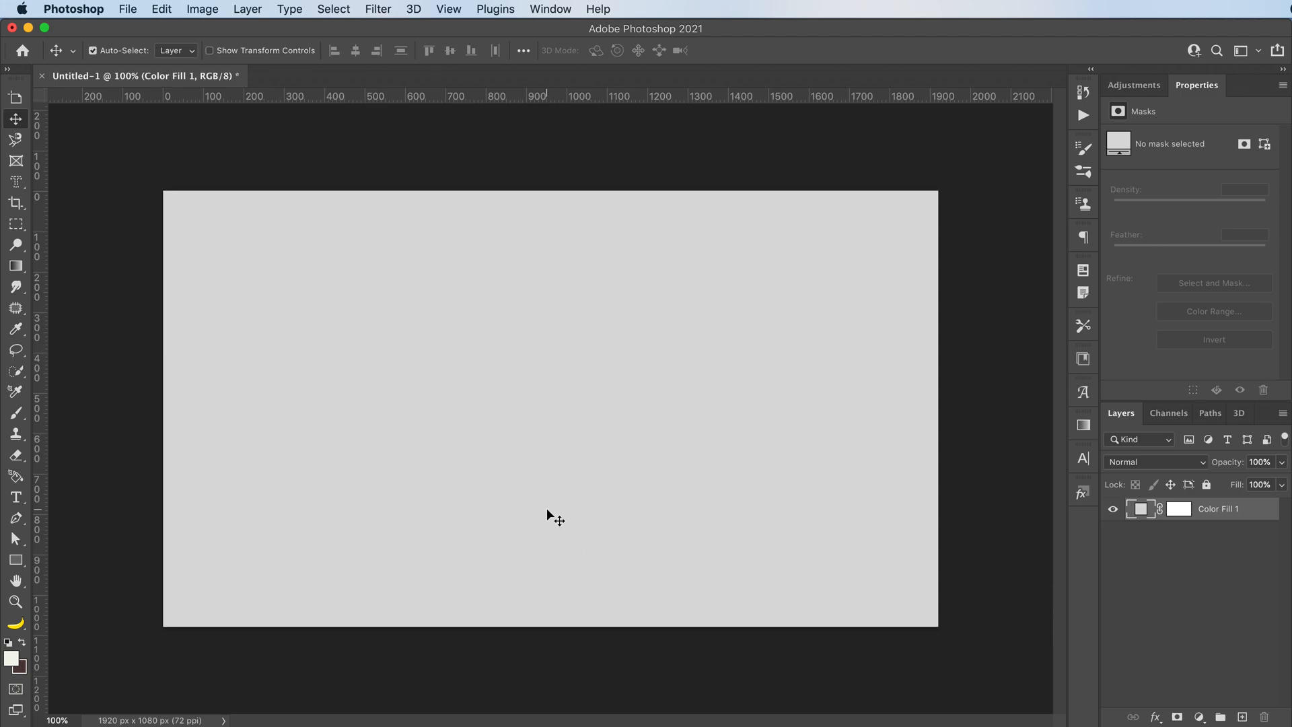
pyautogui.moveTo(455, 486)
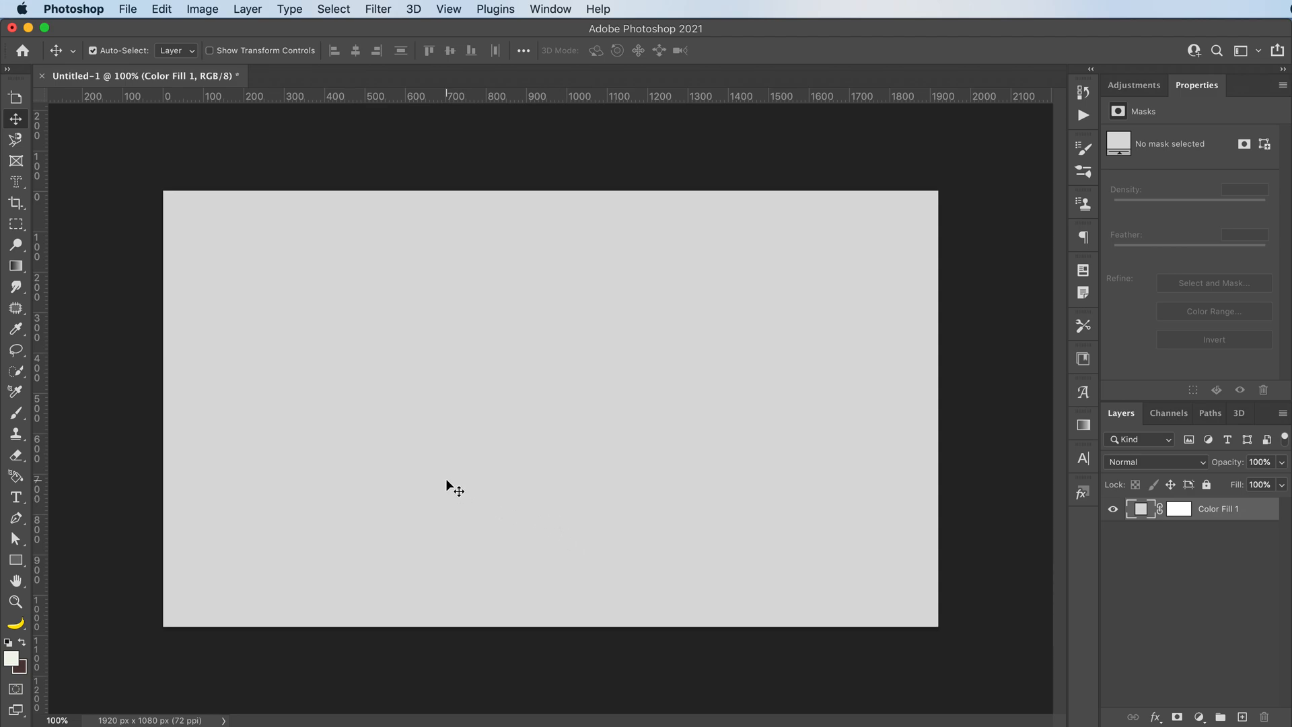
# Create a CHROME text layer and Free Transform it to span most of the canvas
pyautogui.click(15, 497)
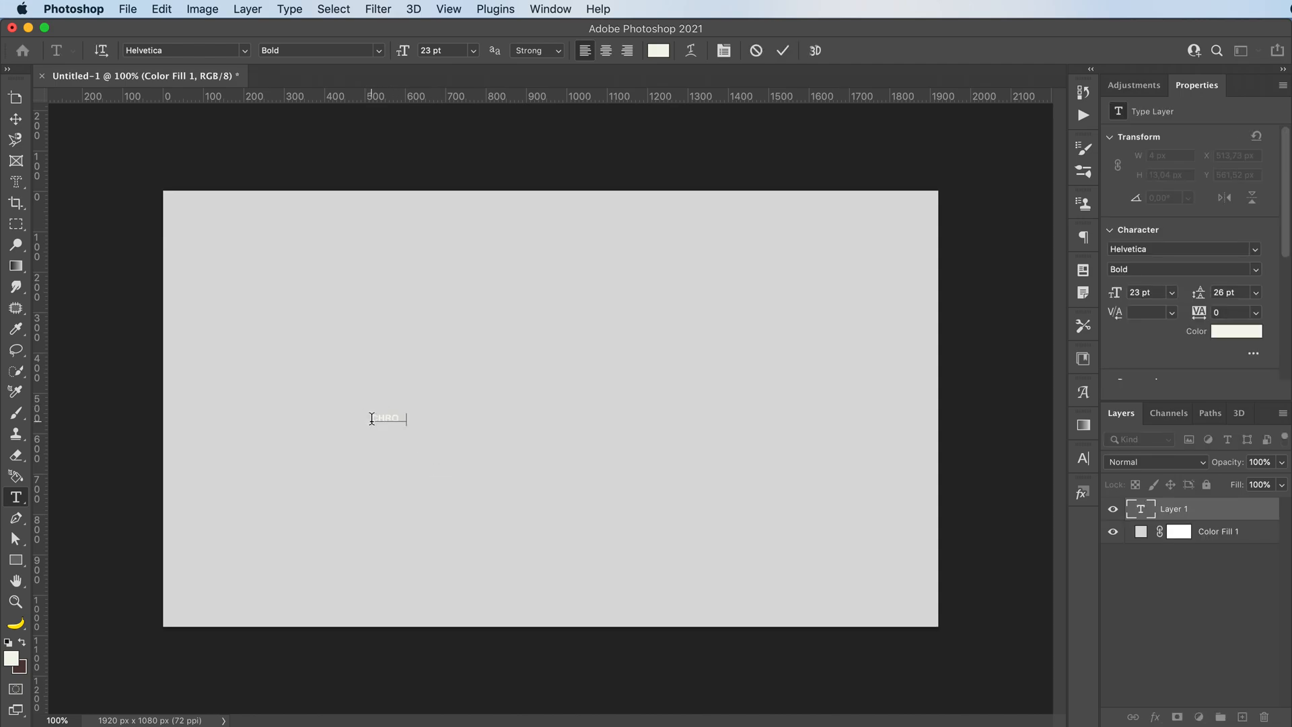
pyautogui.click(15, 121)
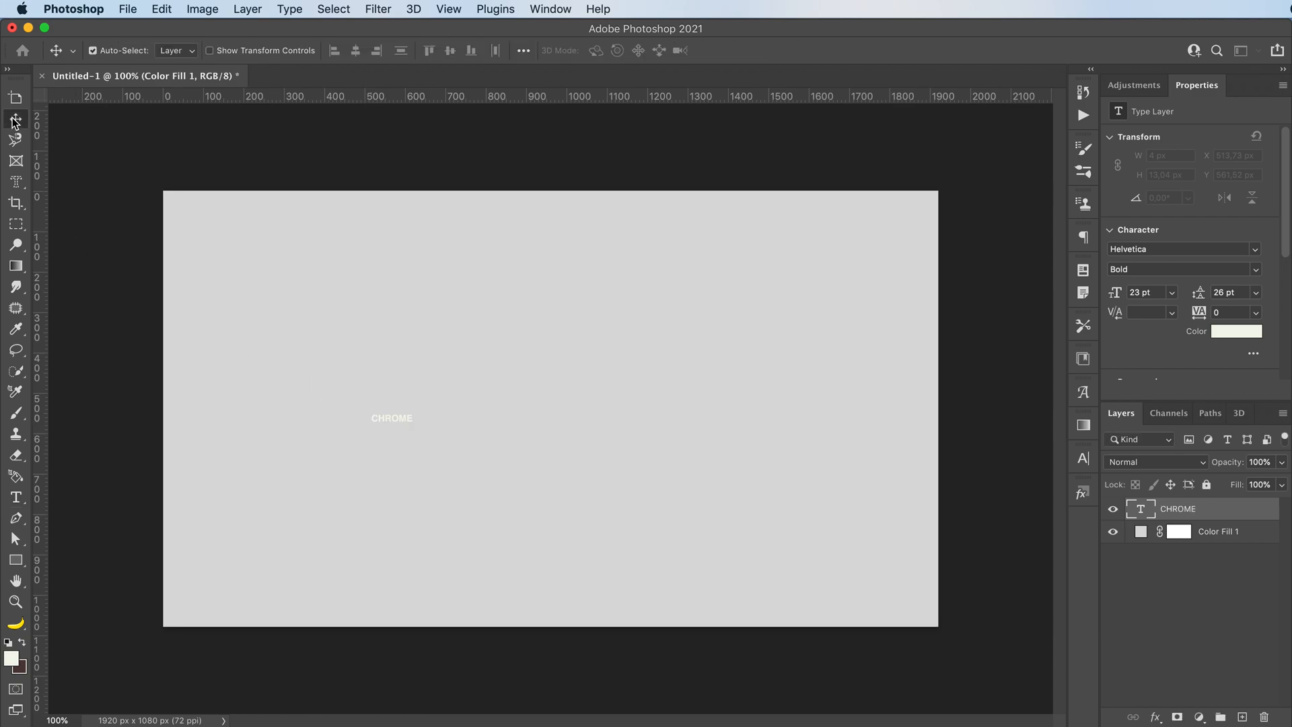
pyautogui.press('cmd+t')
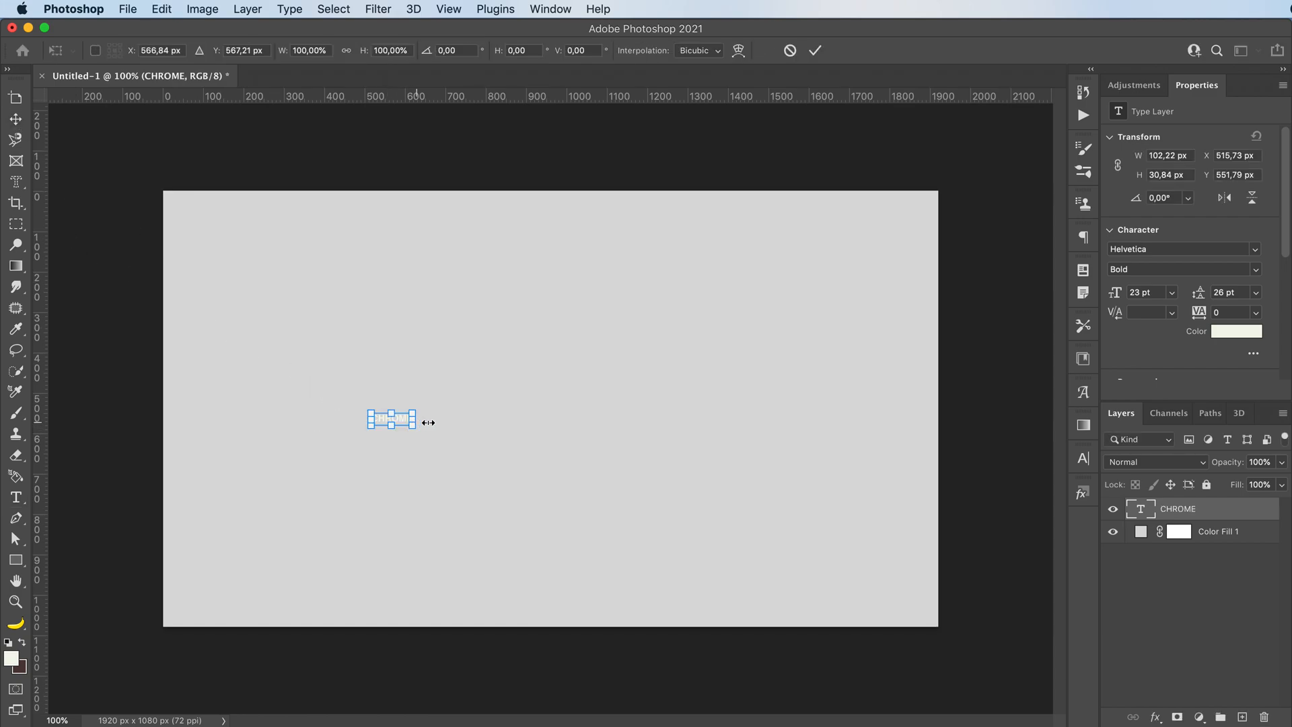
pyautogui.moveTo(416, 420); pyautogui.dragTo(835, 420)
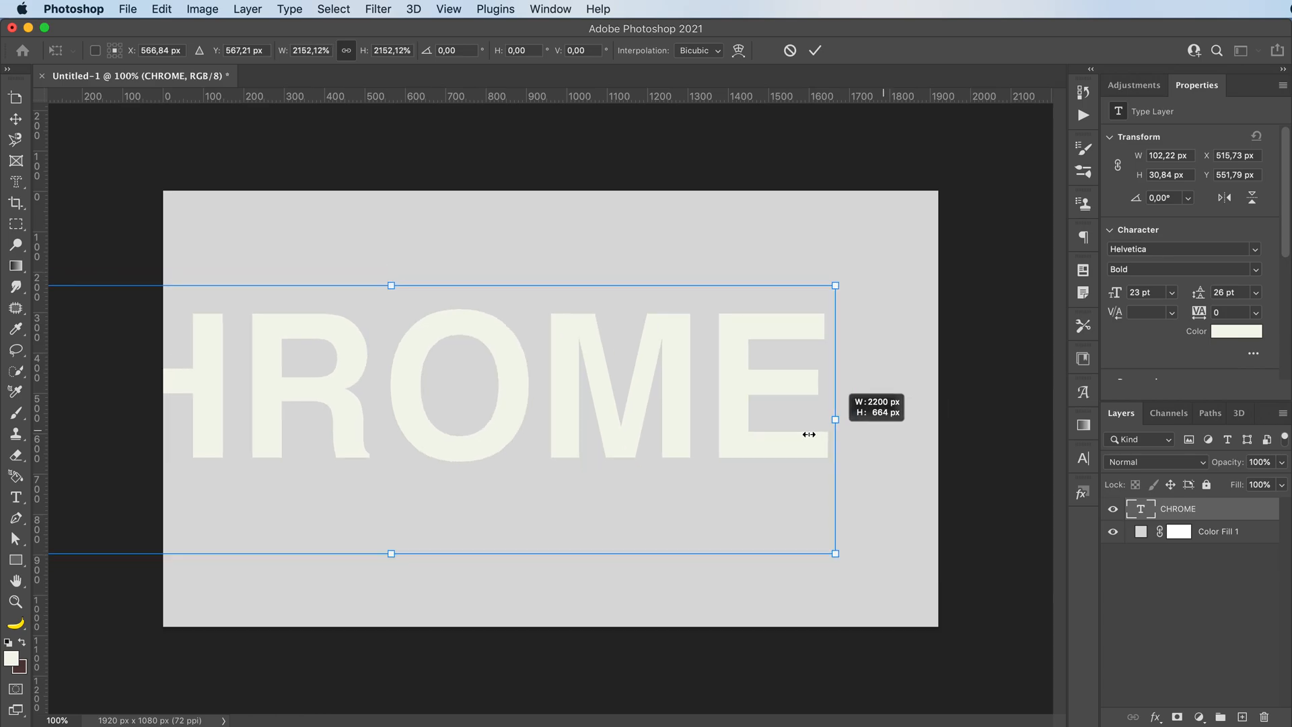
pyautogui.moveTo(835, 420); pyautogui.dragTo(898, 417)
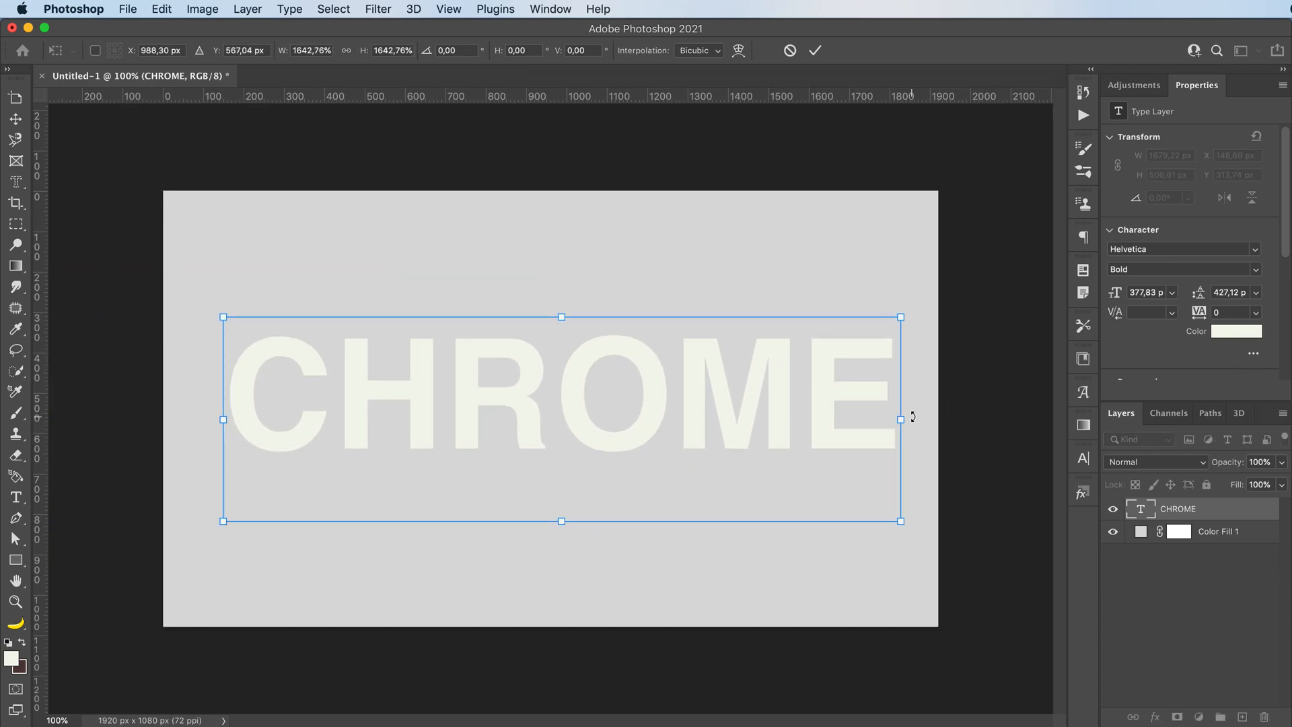
pyautogui.moveTo(898, 416); pyautogui.dragTo(877, 416)
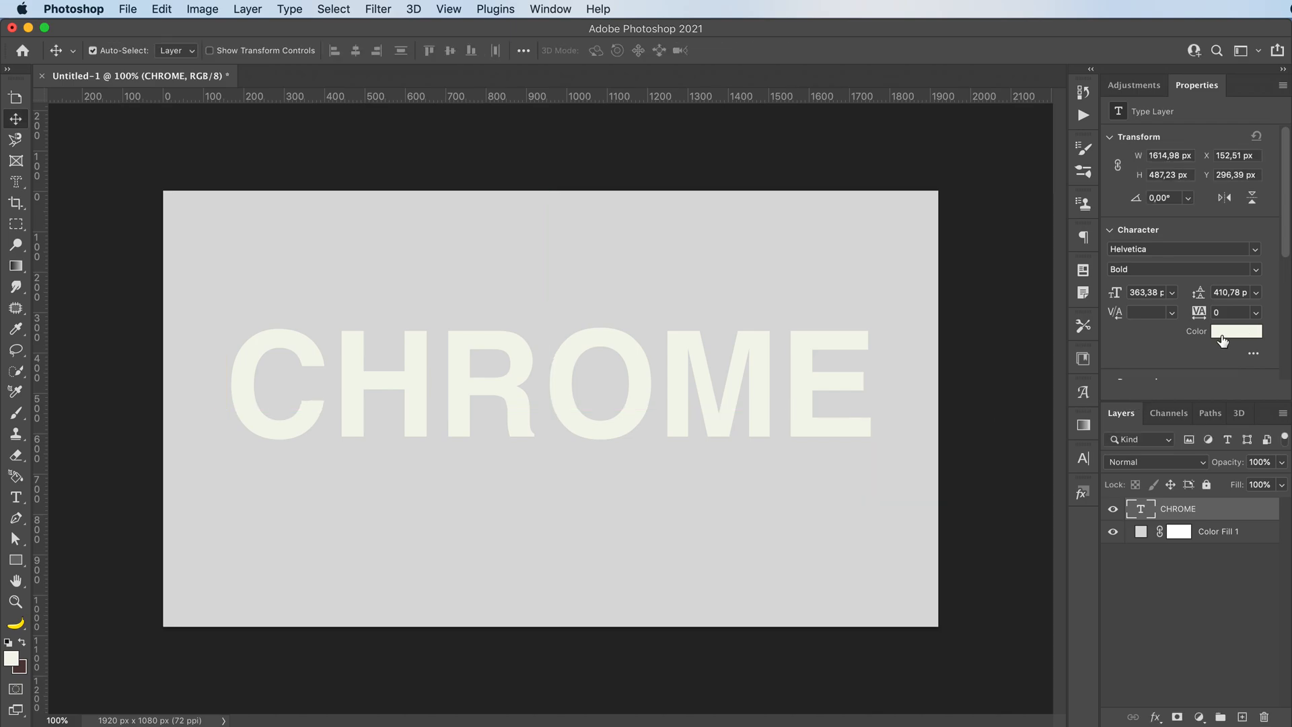
# Change the CHROME text colour to black in the Character panel
pyautogui.click(1235, 331)
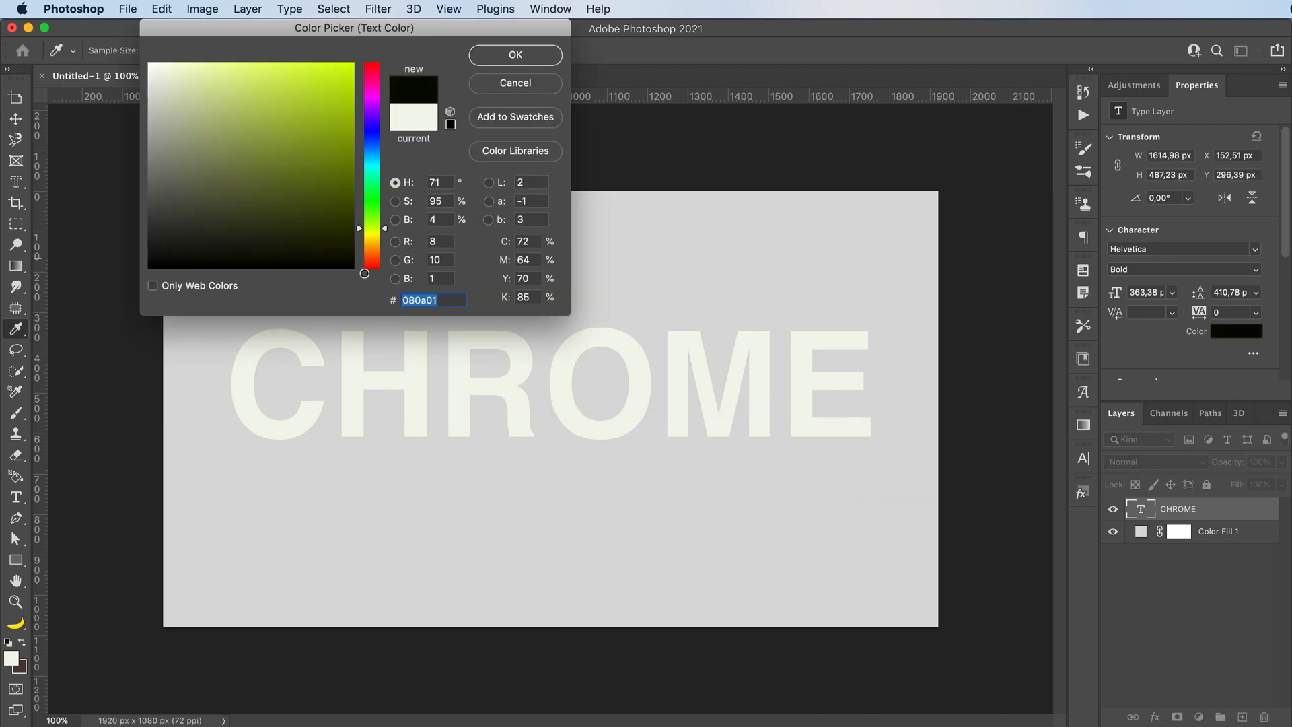
pyautogui.click(516, 53)
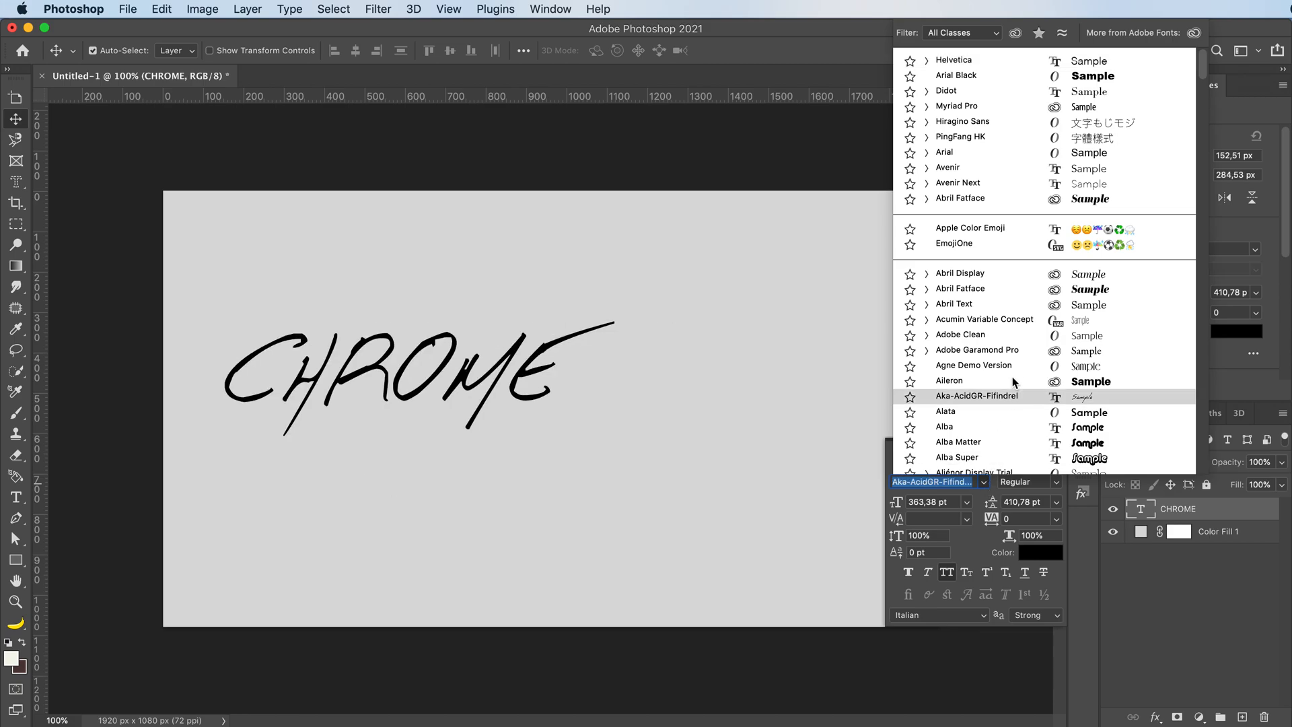
# Preview typefaces, apply Blackletter ExtraBold, and enlarge the text with Free Transform
pyautogui.click(960, 288)
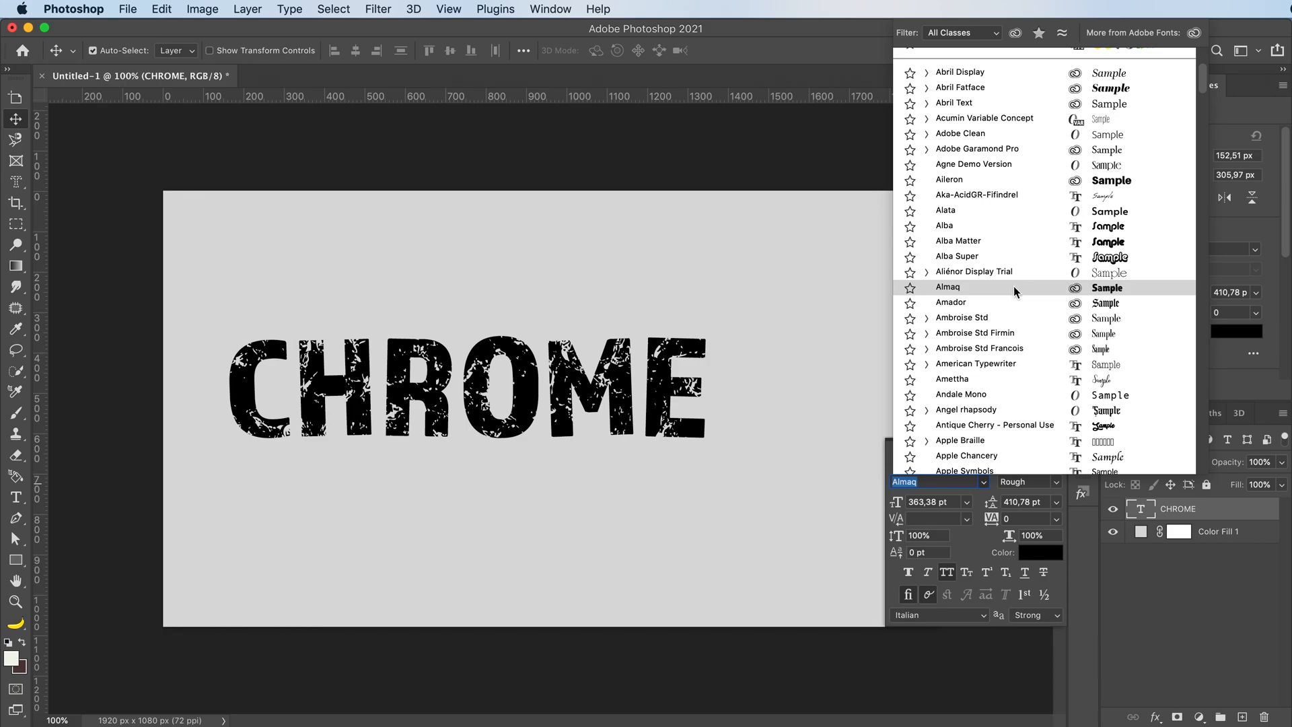
pyautogui.click(980, 245)
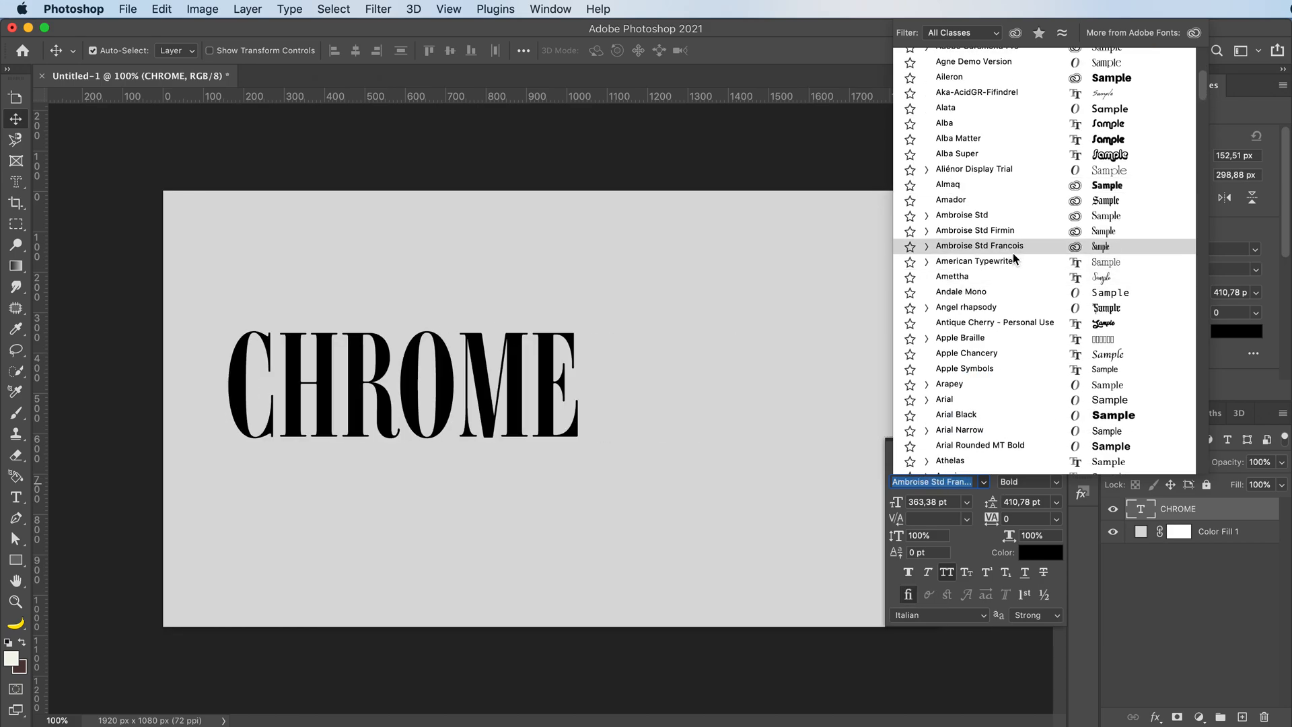
pyautogui.click(959, 338)
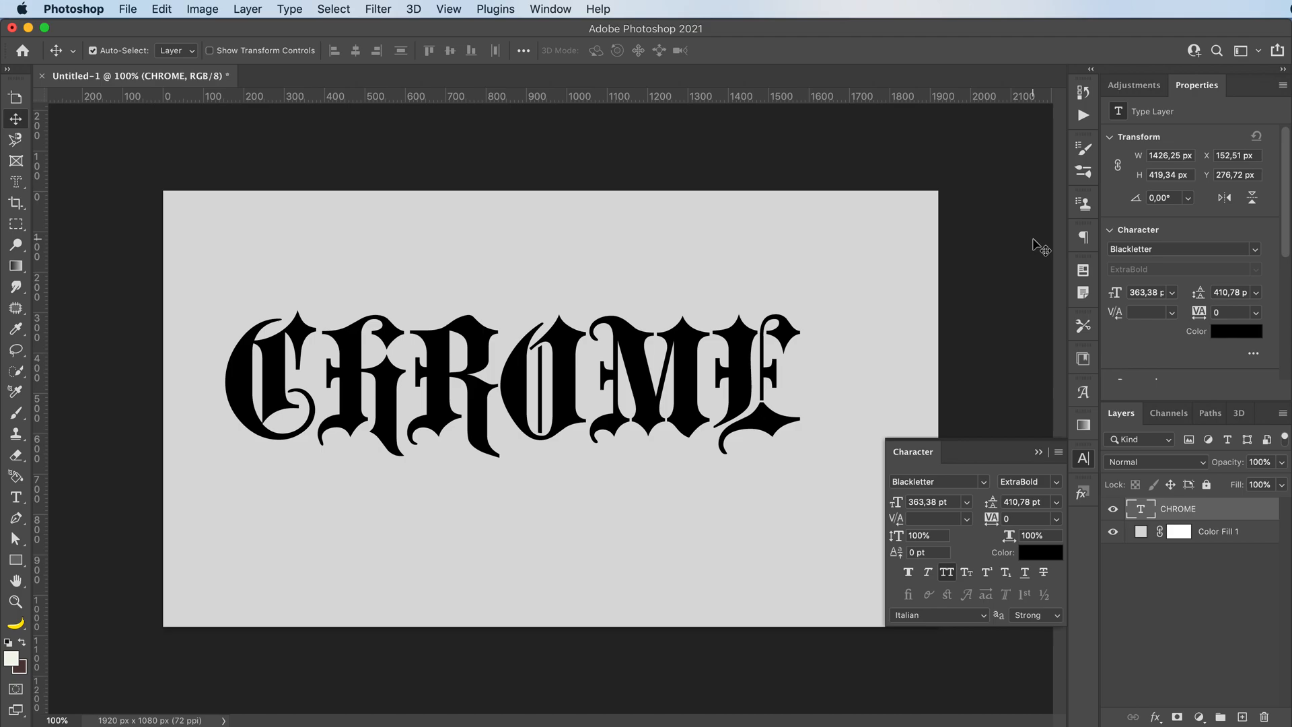
pyautogui.press('cmd+t')
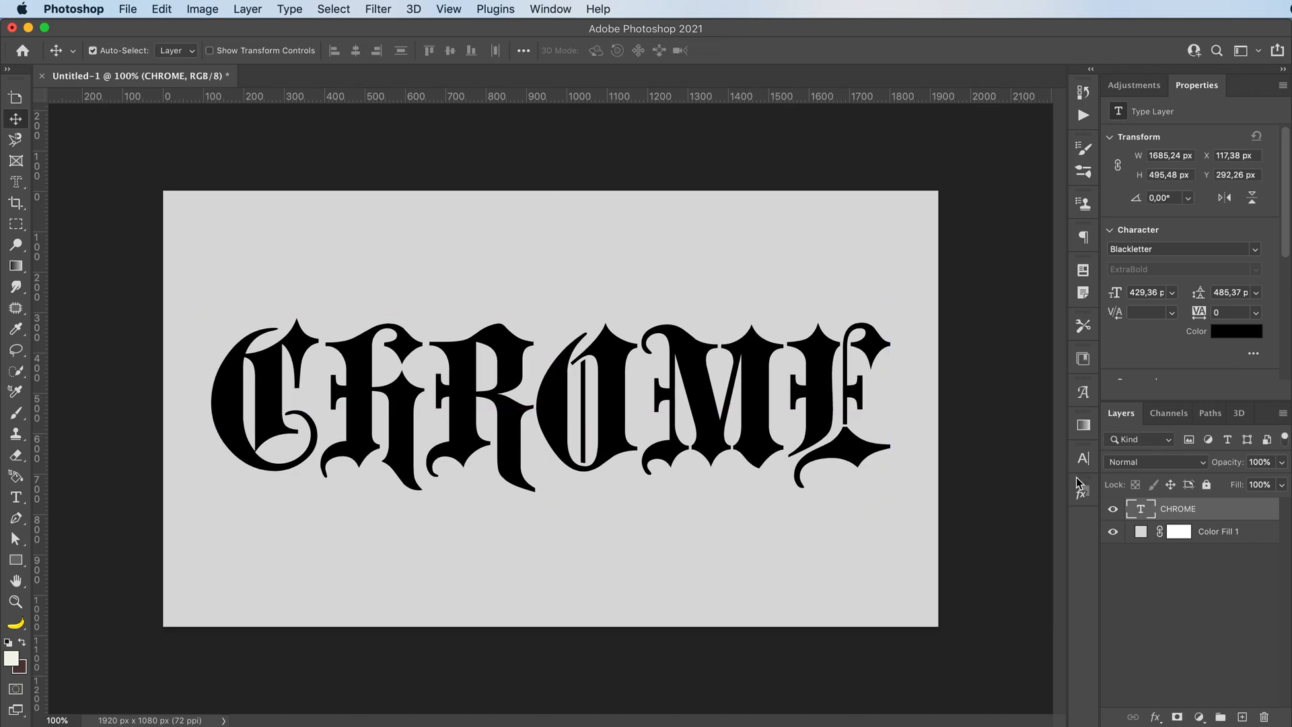
# Apply a chrome Styles preset to CHROME and set the Color Fill to dark gray #303030
pyautogui.click(1082, 494)
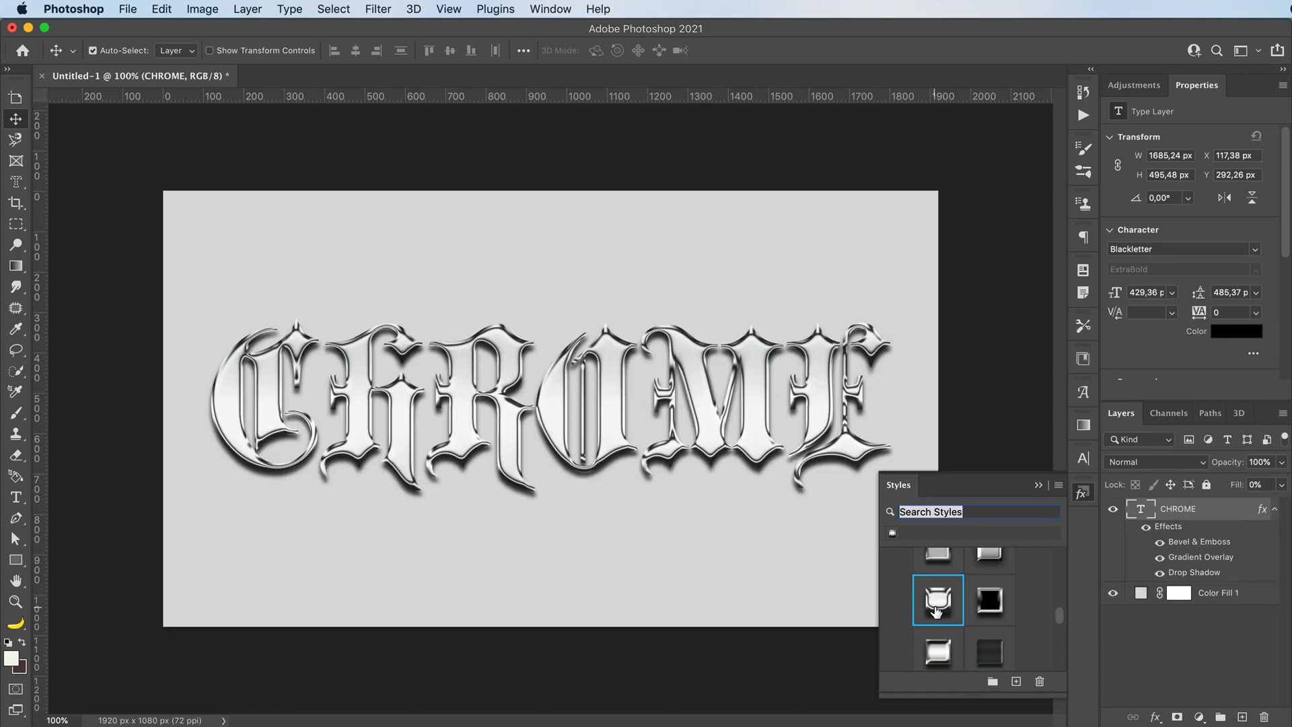
pyautogui.moveTo(1047, 508)
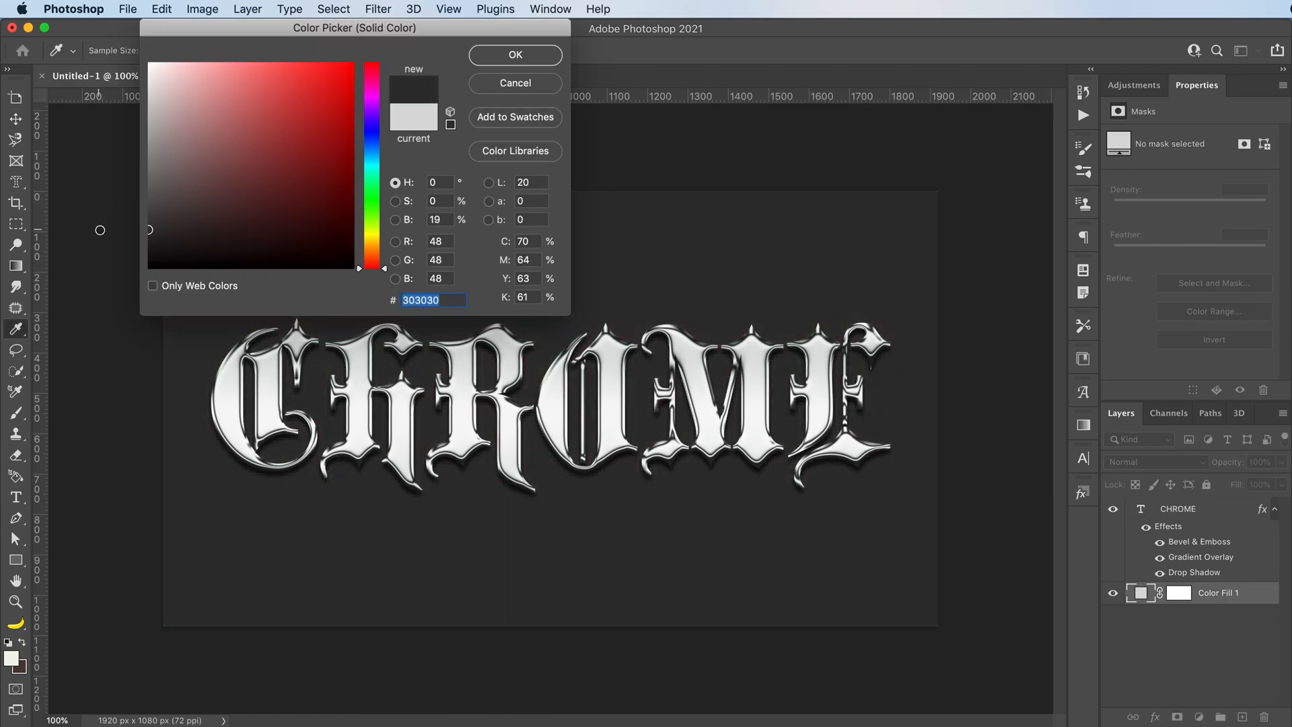
pyautogui.click(514, 54)
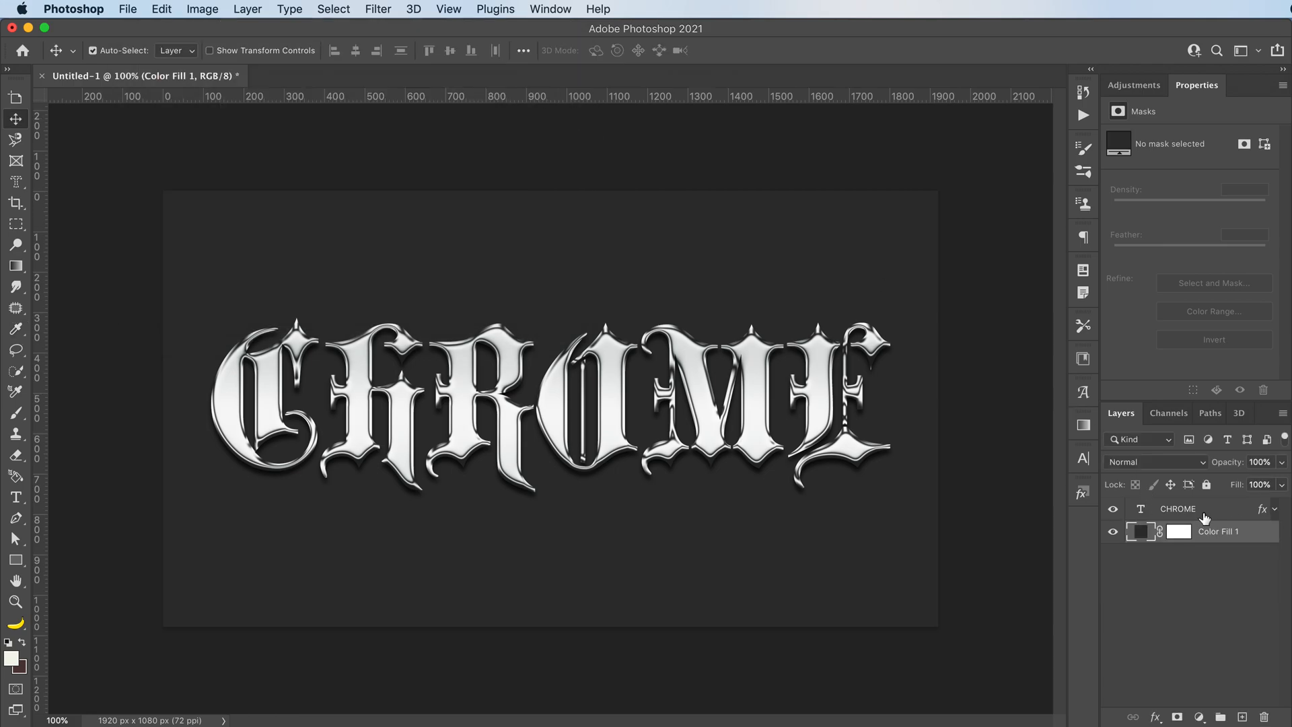
# Hide the CHROME layer's effects and collapse its effects list
pyautogui.click(1280, 509)
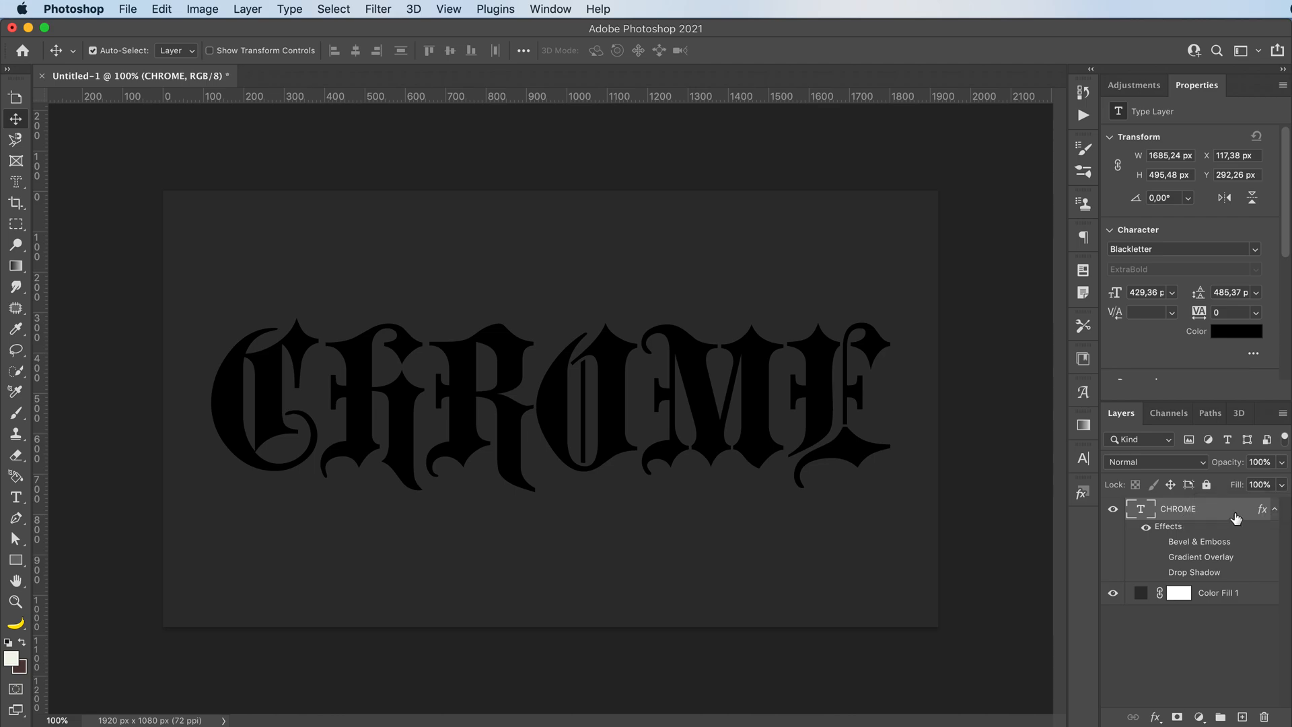
pyautogui.click(1276, 509)
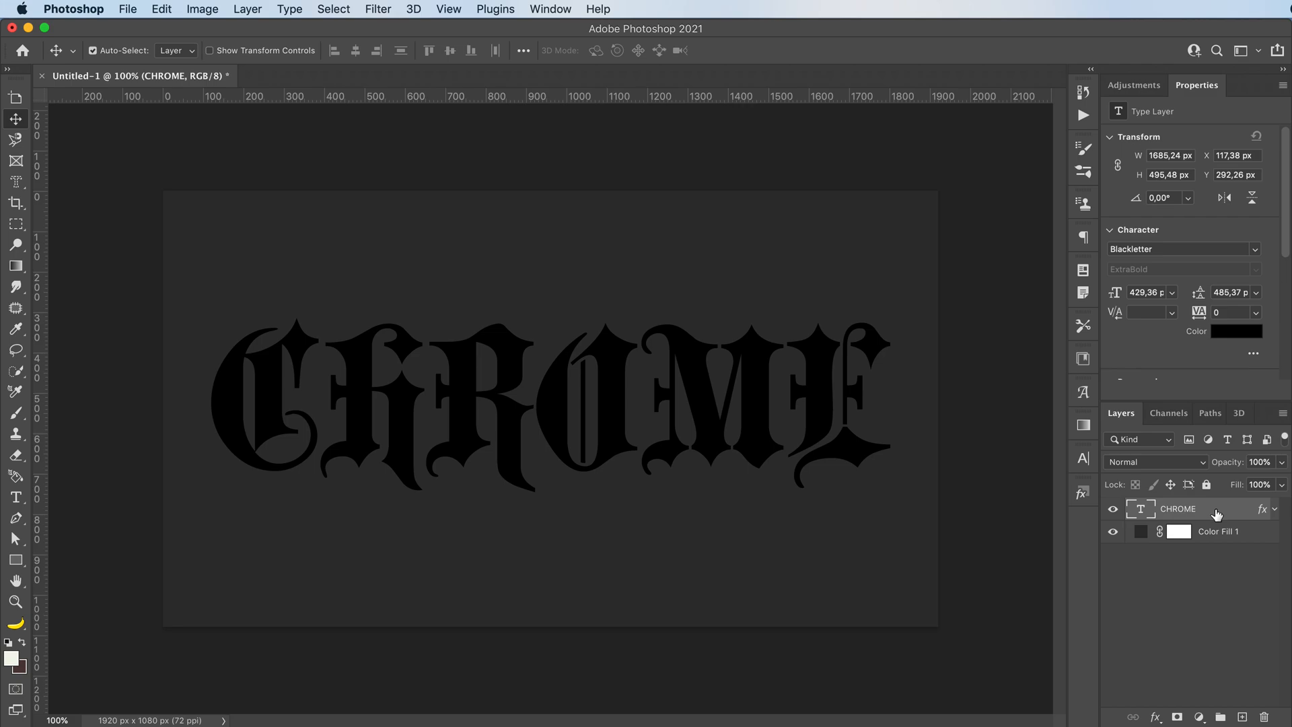
# Enable Bevel & Emboss on CHROME and try contour shapes, settling on the linear one
pyautogui.click(1261, 508)
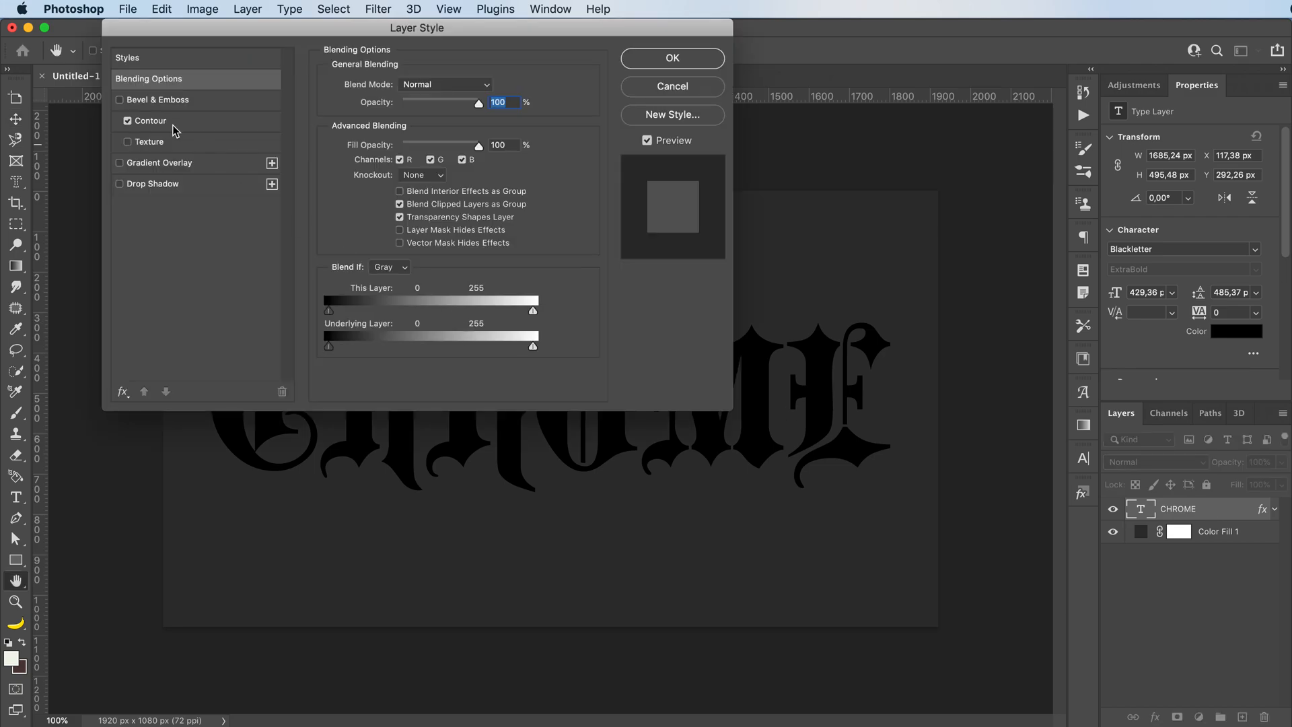
pyautogui.click(149, 120)
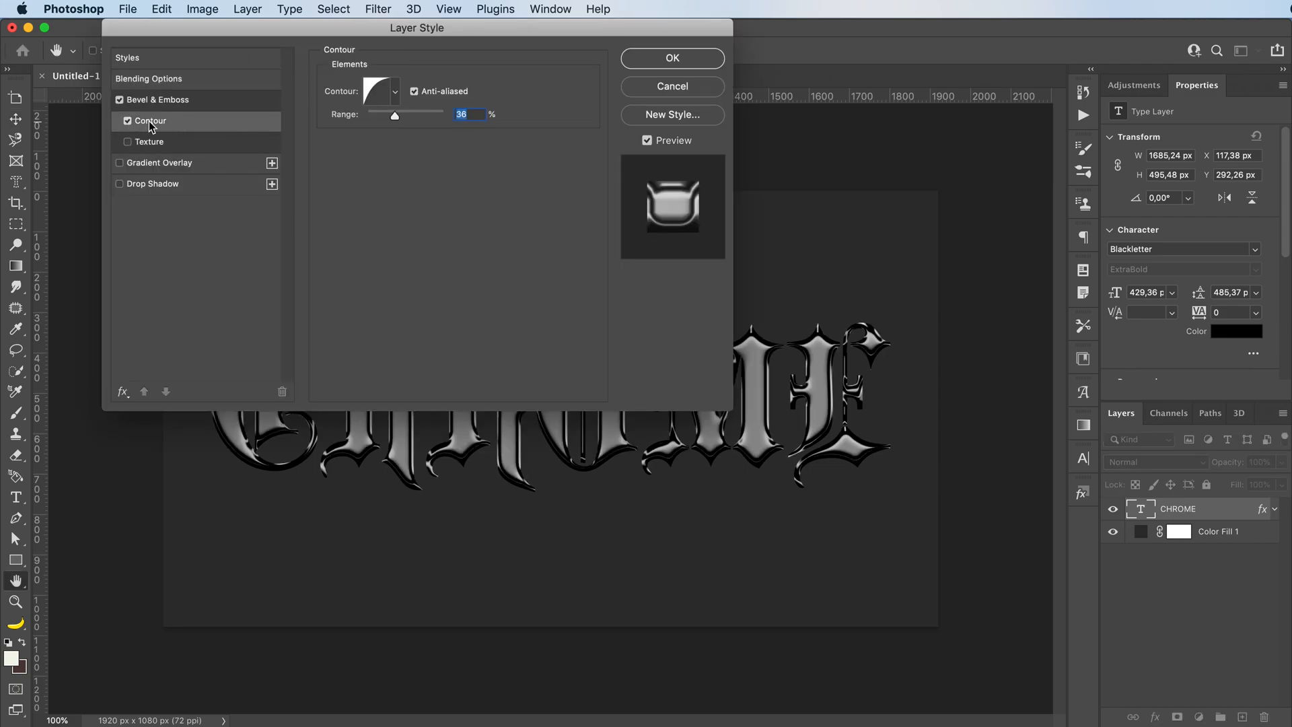
pyautogui.click(394, 90)
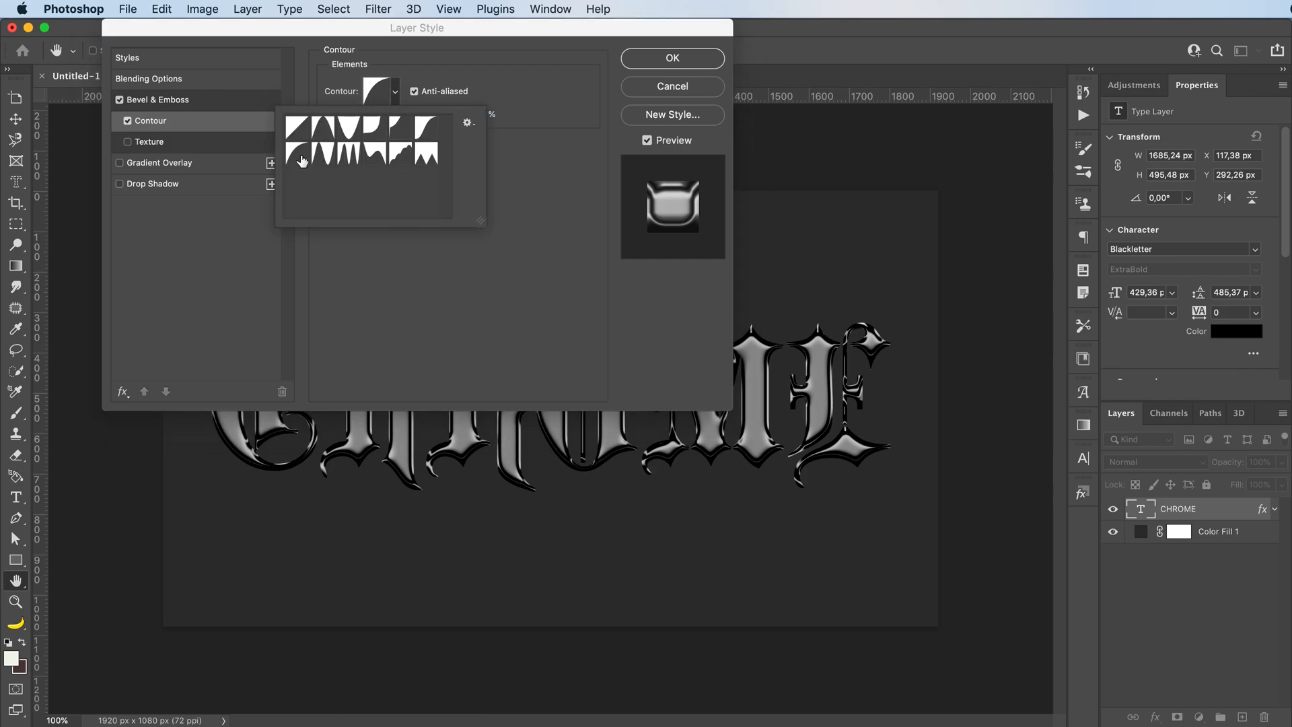
pyautogui.click(296, 154)
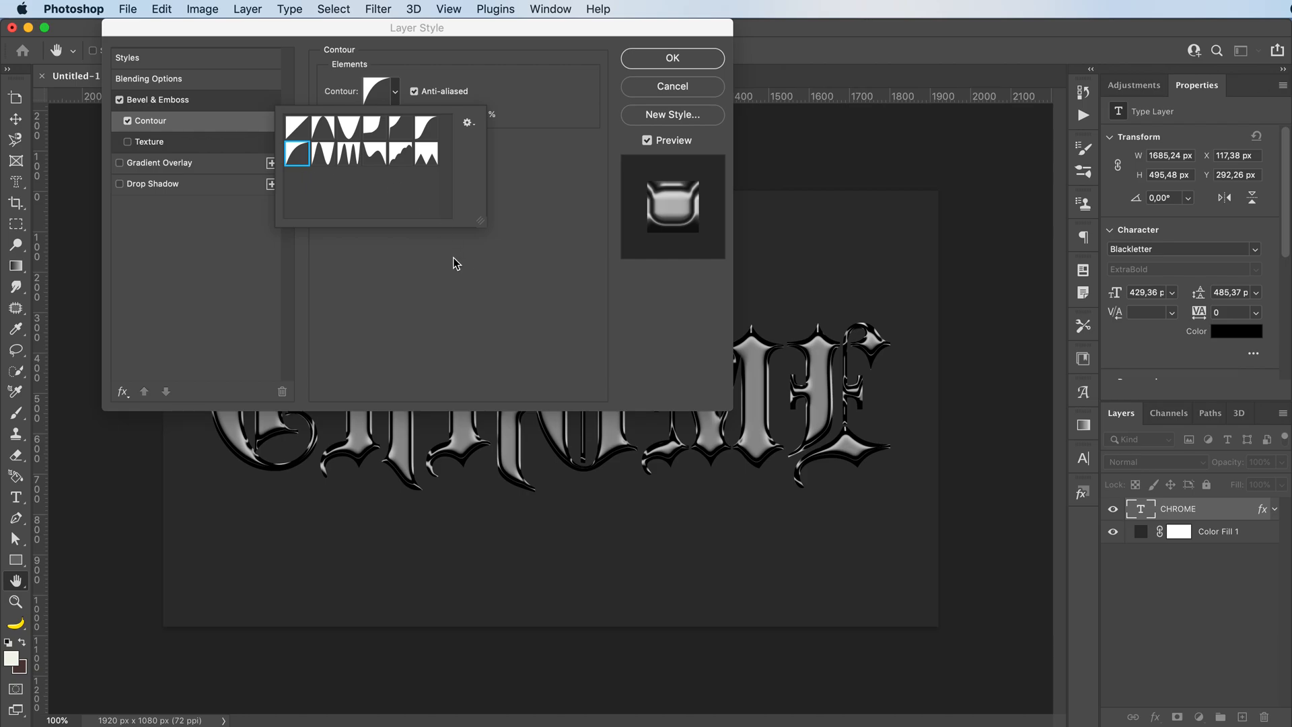
pyautogui.click(296, 130)
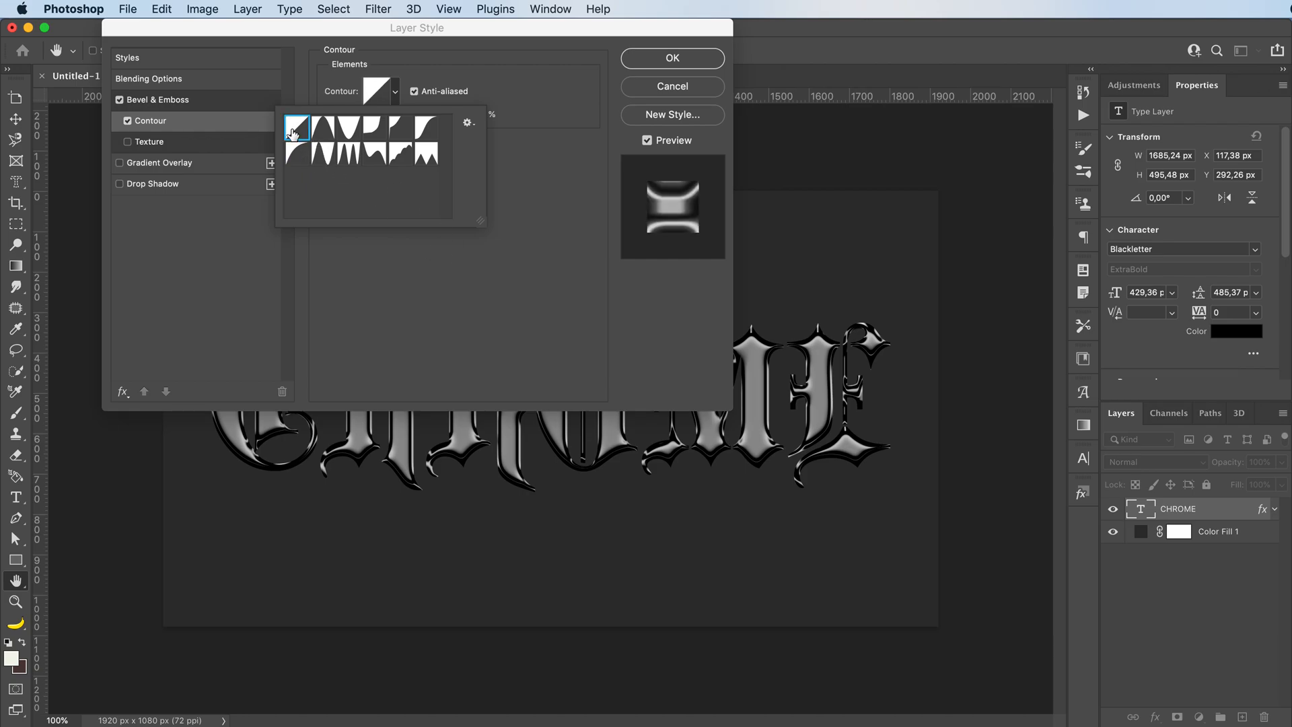
pyautogui.click(296, 156)
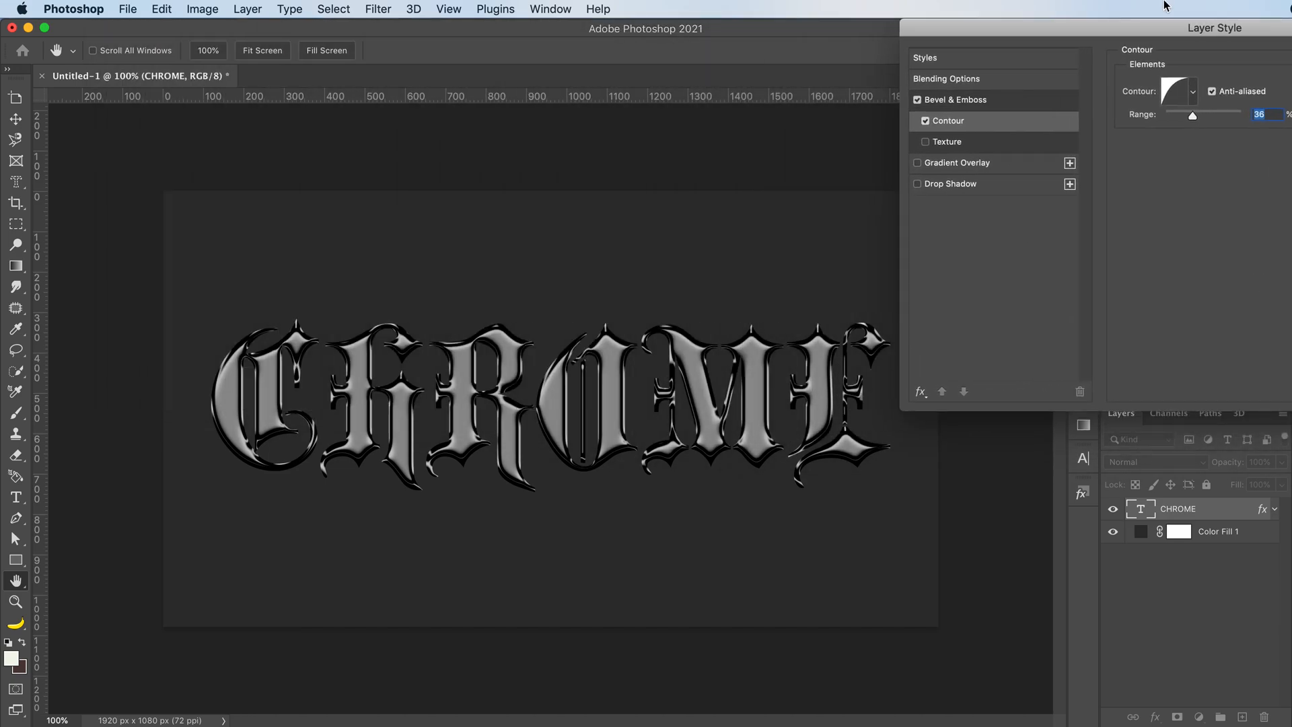
# Preview bevel contour presets and keep the curved contour with Range 36%
pyautogui.click(1191, 91)
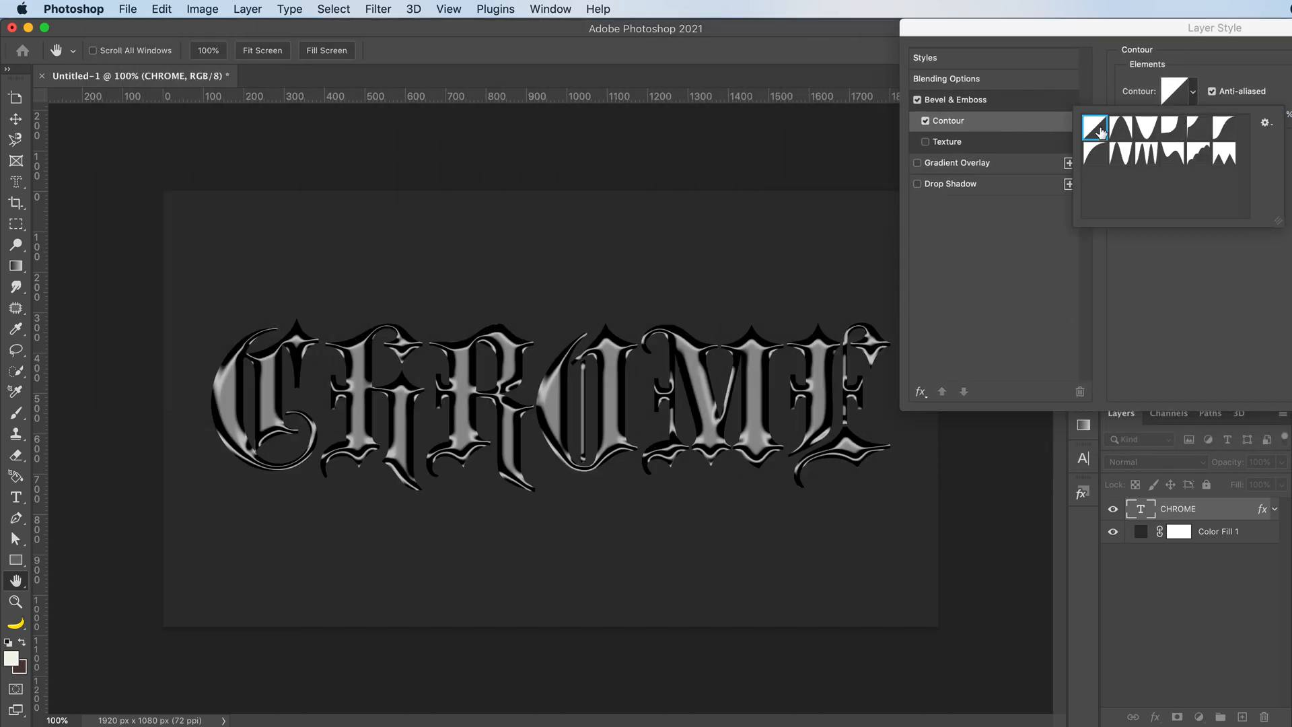
pyautogui.click(1096, 152)
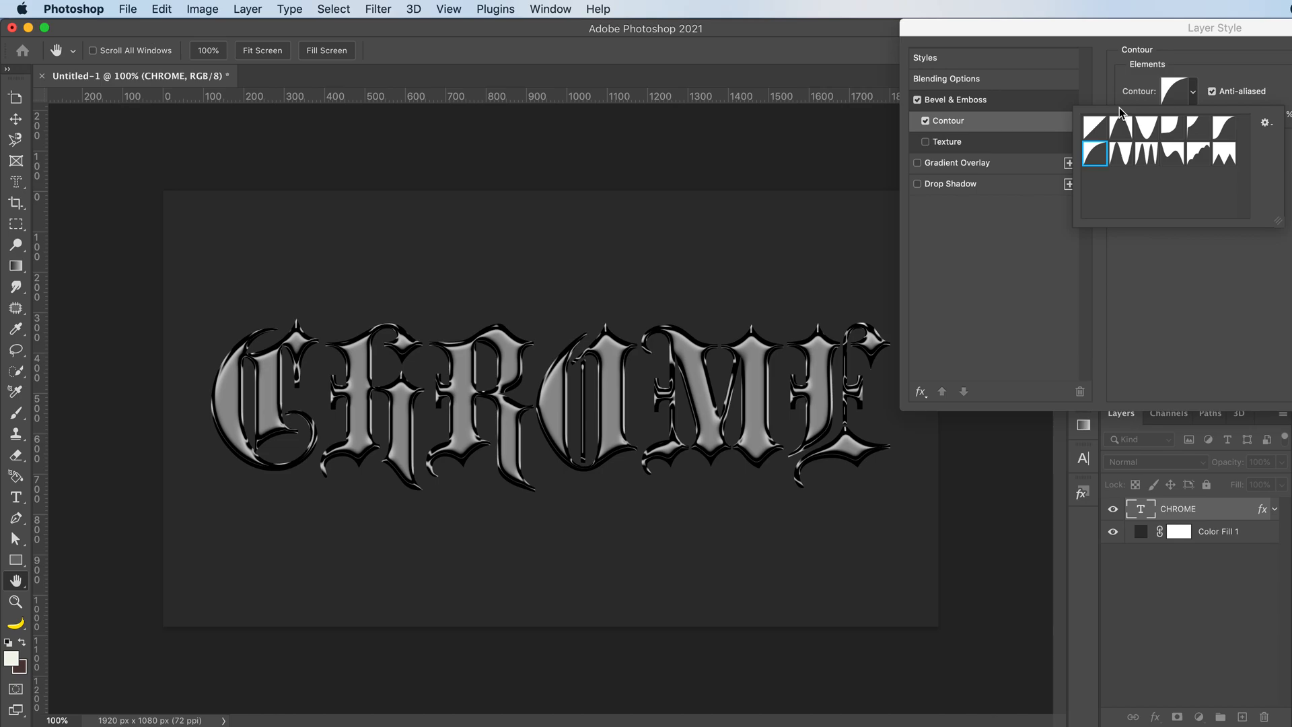
pyautogui.click(1097, 159)
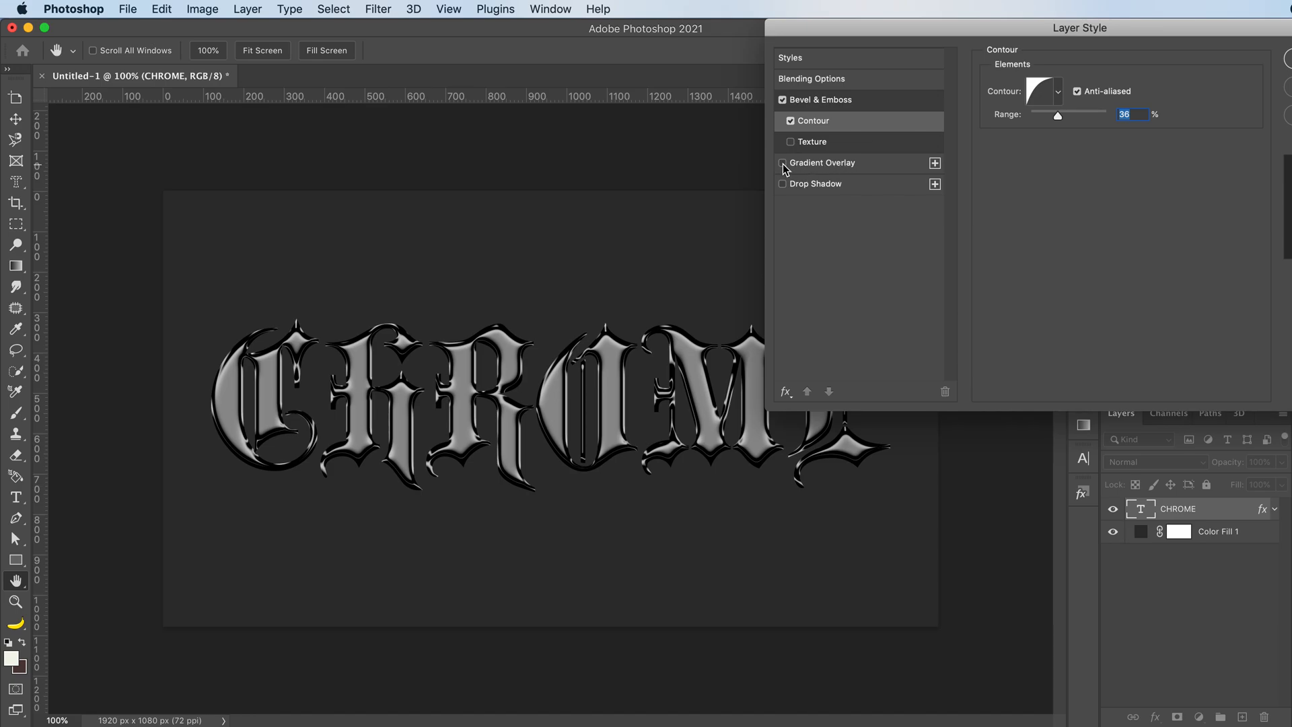
# Enable Gradient Overlay reversed at 90° and 140% scale, repositioning a gray stop in the Gradient Editor
pyautogui.click(821, 163)
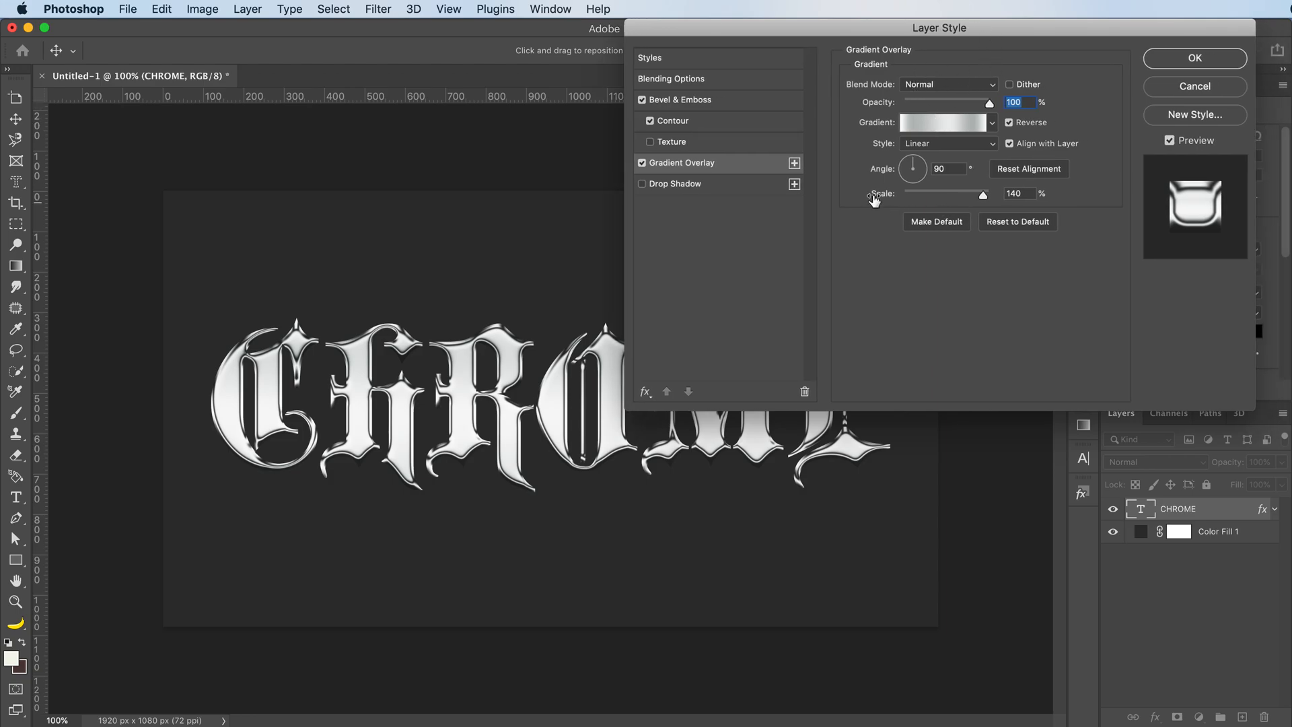
pyautogui.moveTo(958, 140)
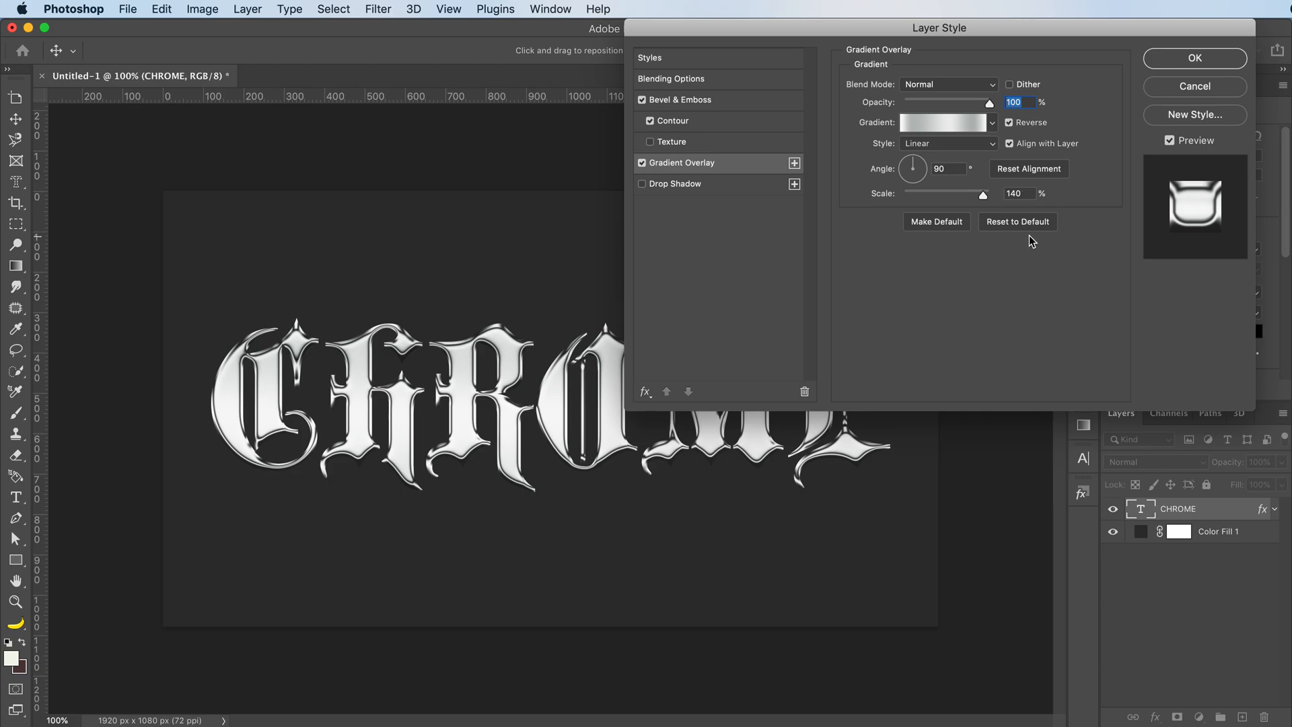
pyautogui.moveTo(1013, 205)
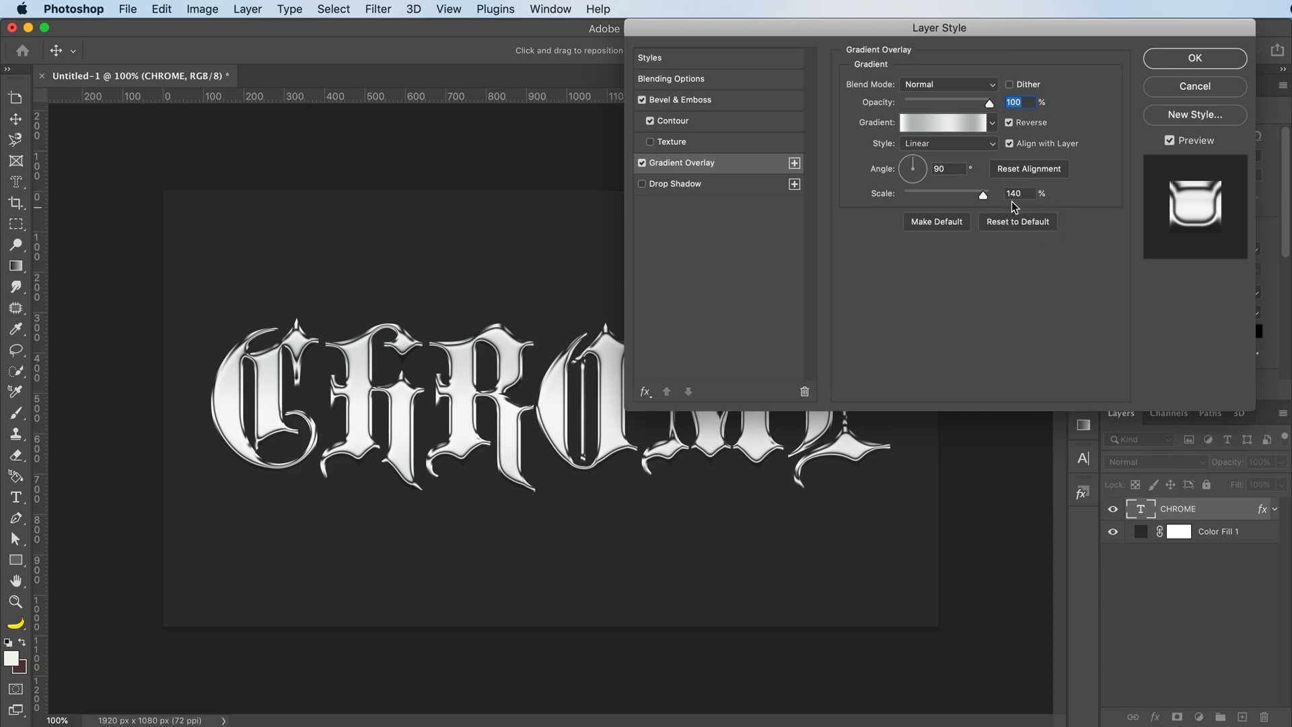
pyautogui.click(943, 123)
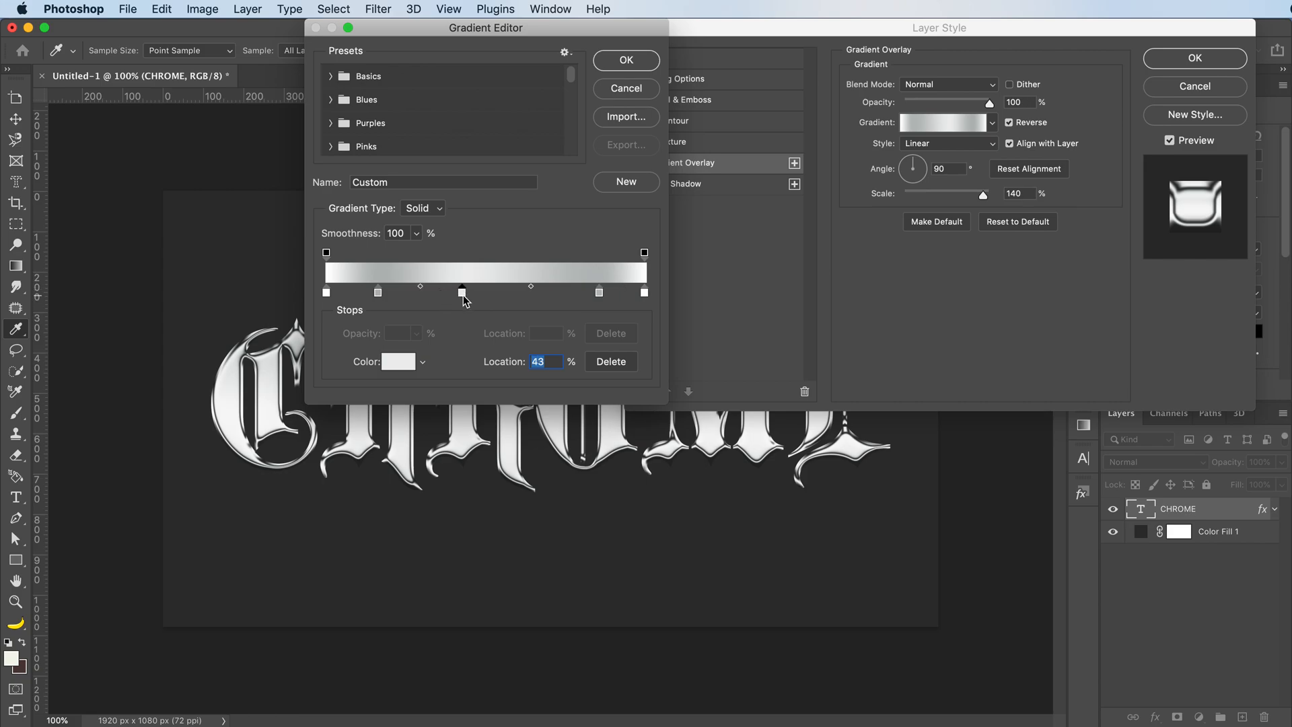
pyautogui.moveTo(461, 291); pyautogui.dragTo(377, 291)
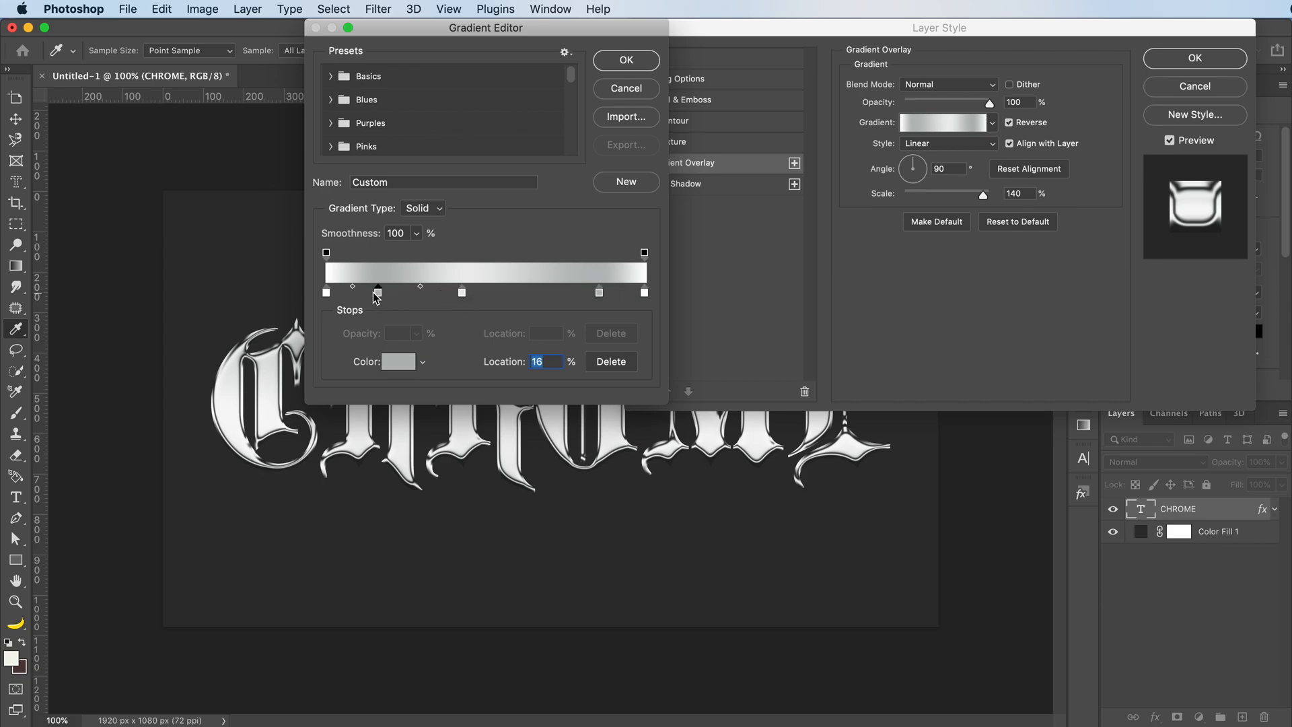
pyautogui.click(625, 60)
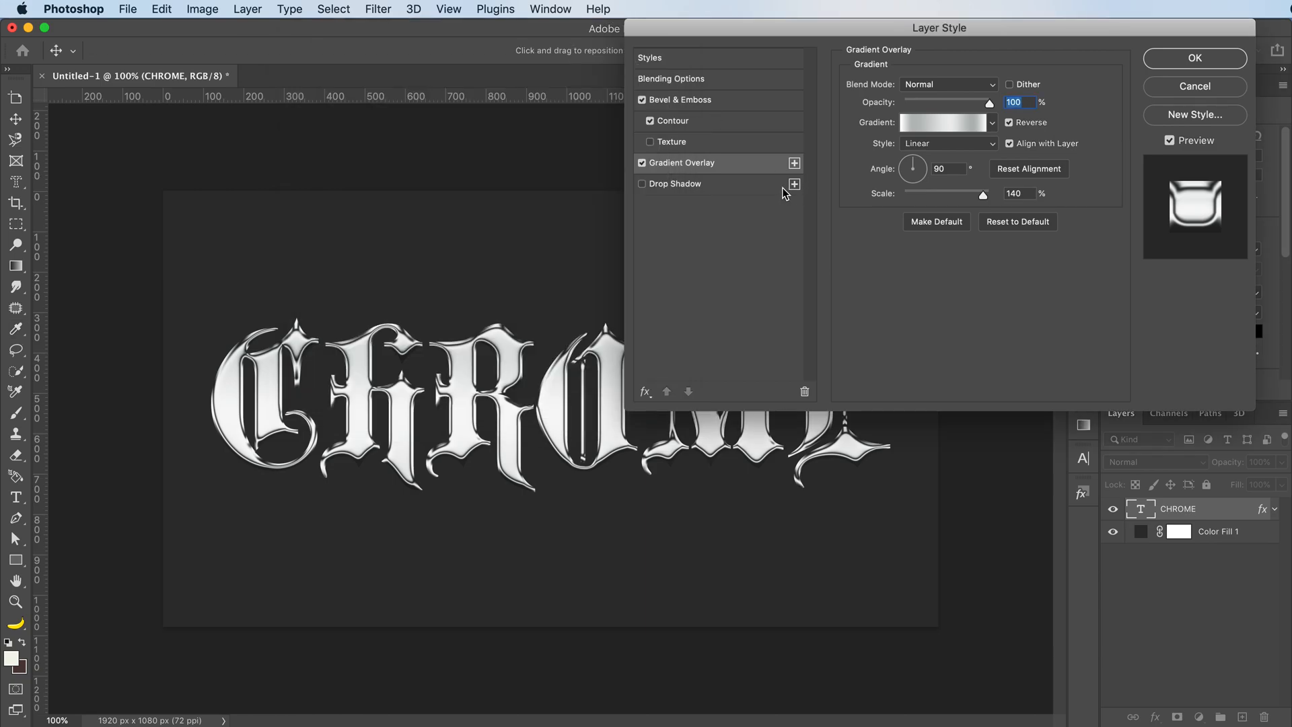
pyautogui.moveTo(728, 197)
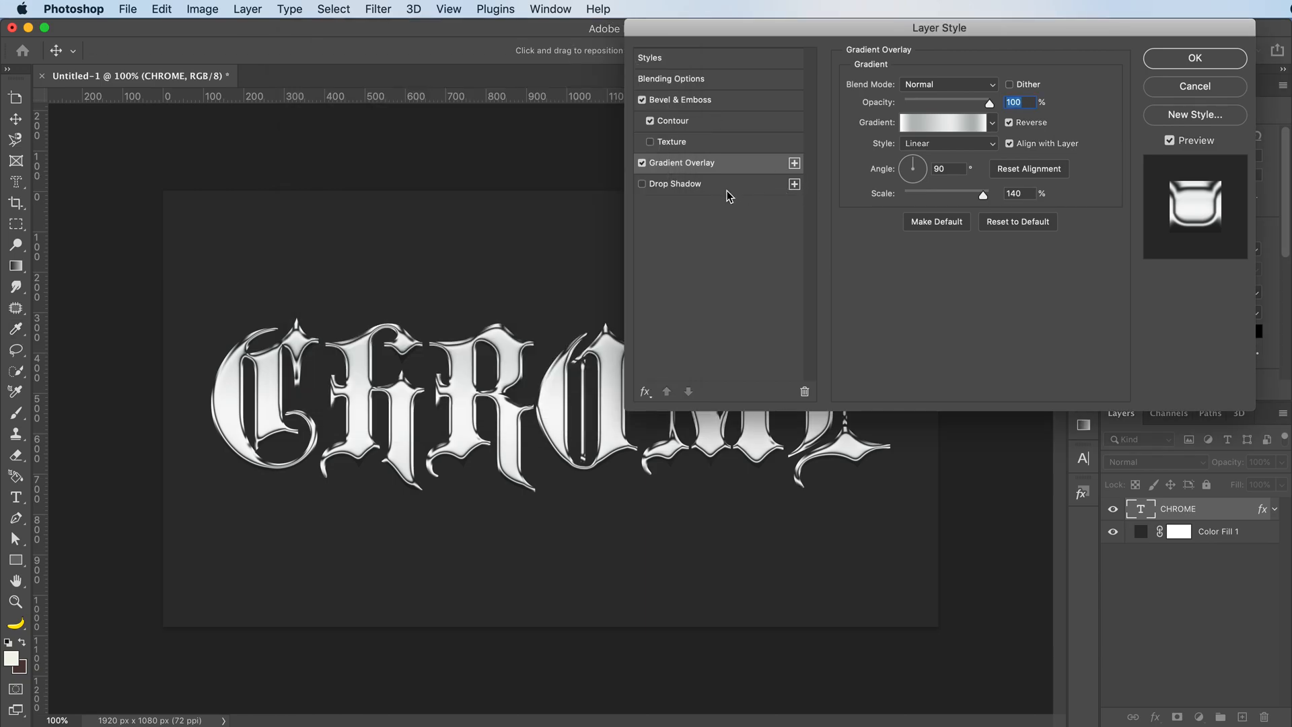
# Enable a soft black Drop Shadow at 80% opacity, tune distance and size, and apply the layer style
pyautogui.click(644, 184)
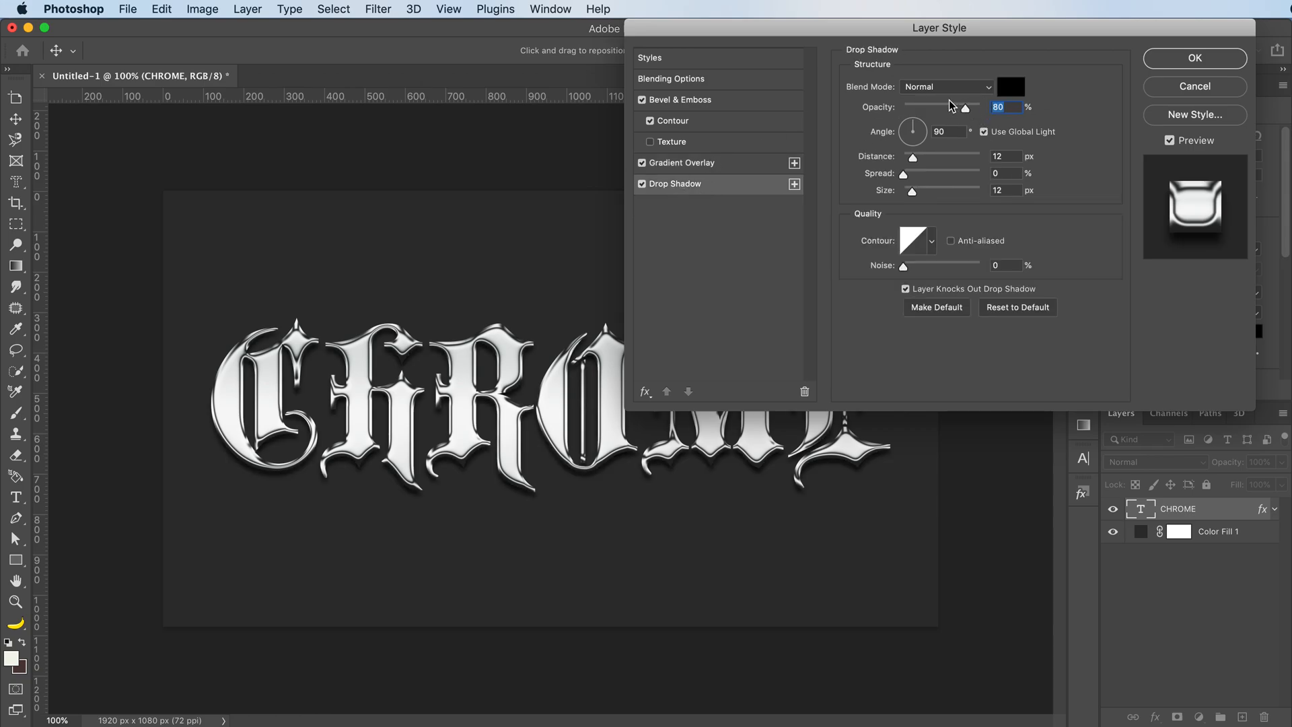
pyautogui.moveTo(1101, 280)
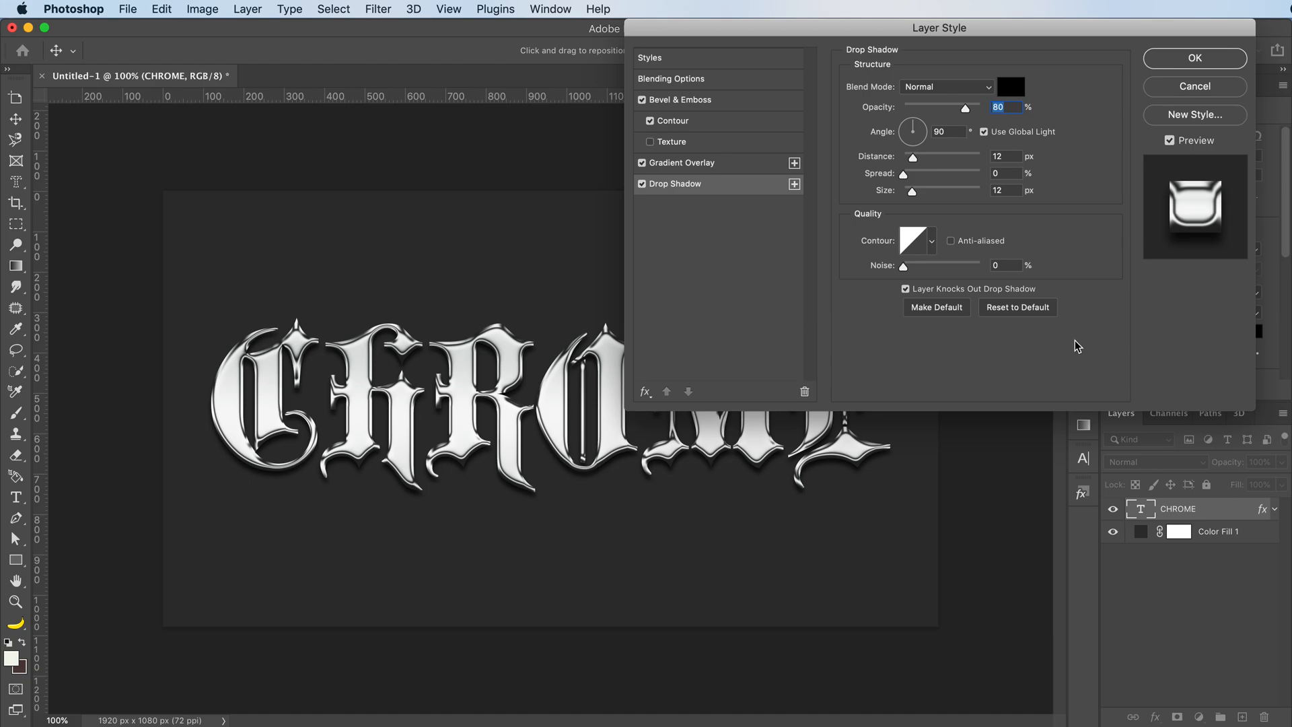
pyautogui.moveTo(917, 204)
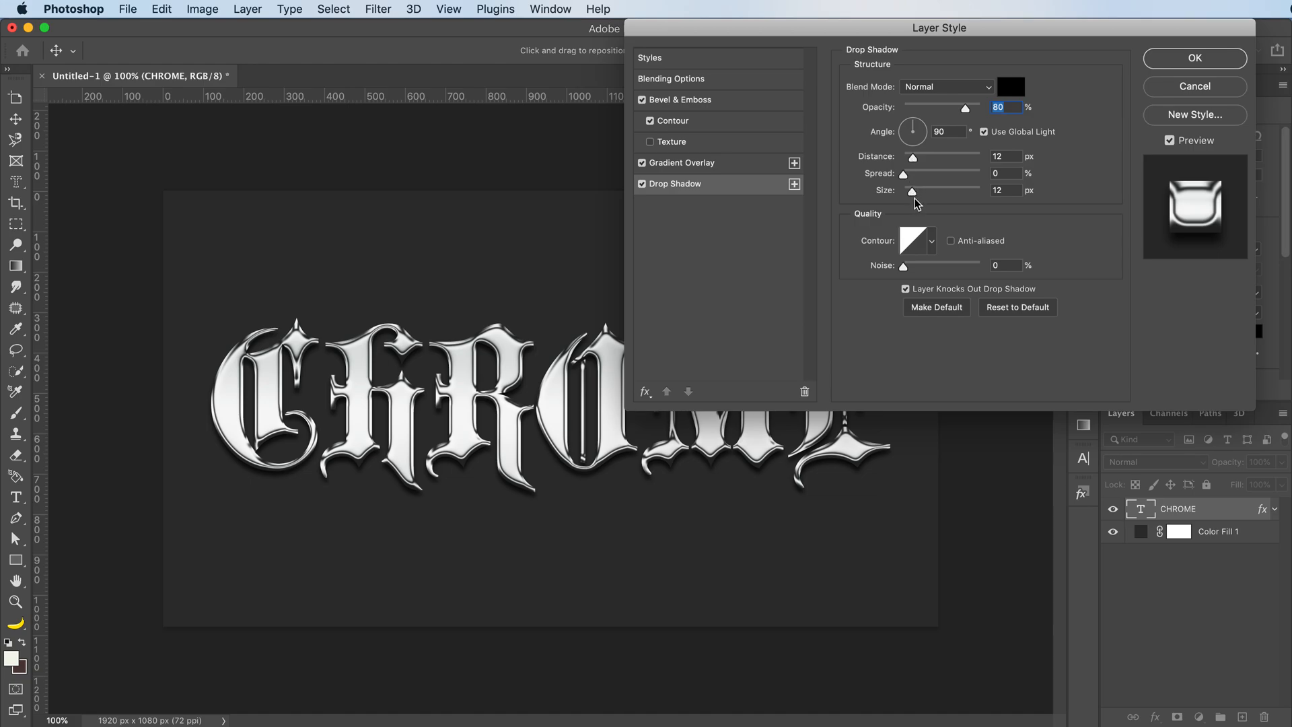
pyautogui.moveTo(911, 189); pyautogui.dragTo(933, 190)
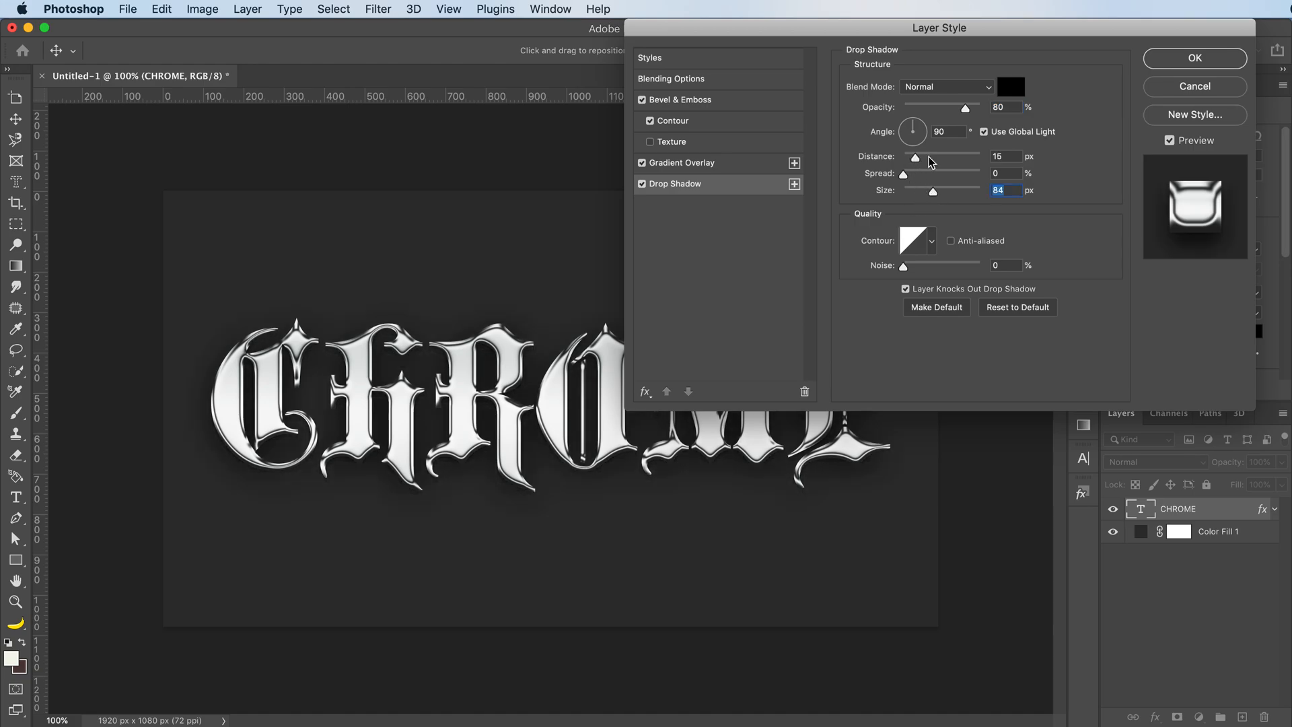
pyautogui.moveTo(915, 156); pyautogui.dragTo(935, 156)
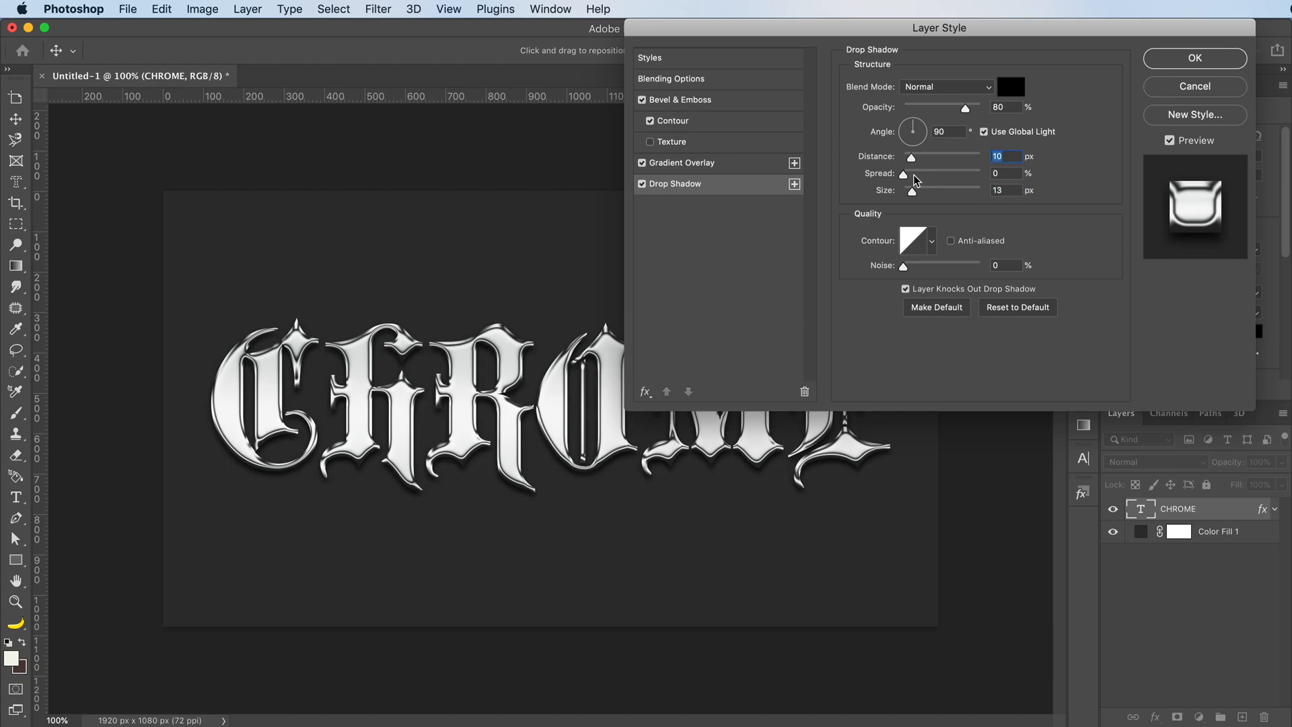
pyautogui.click(1194, 58)
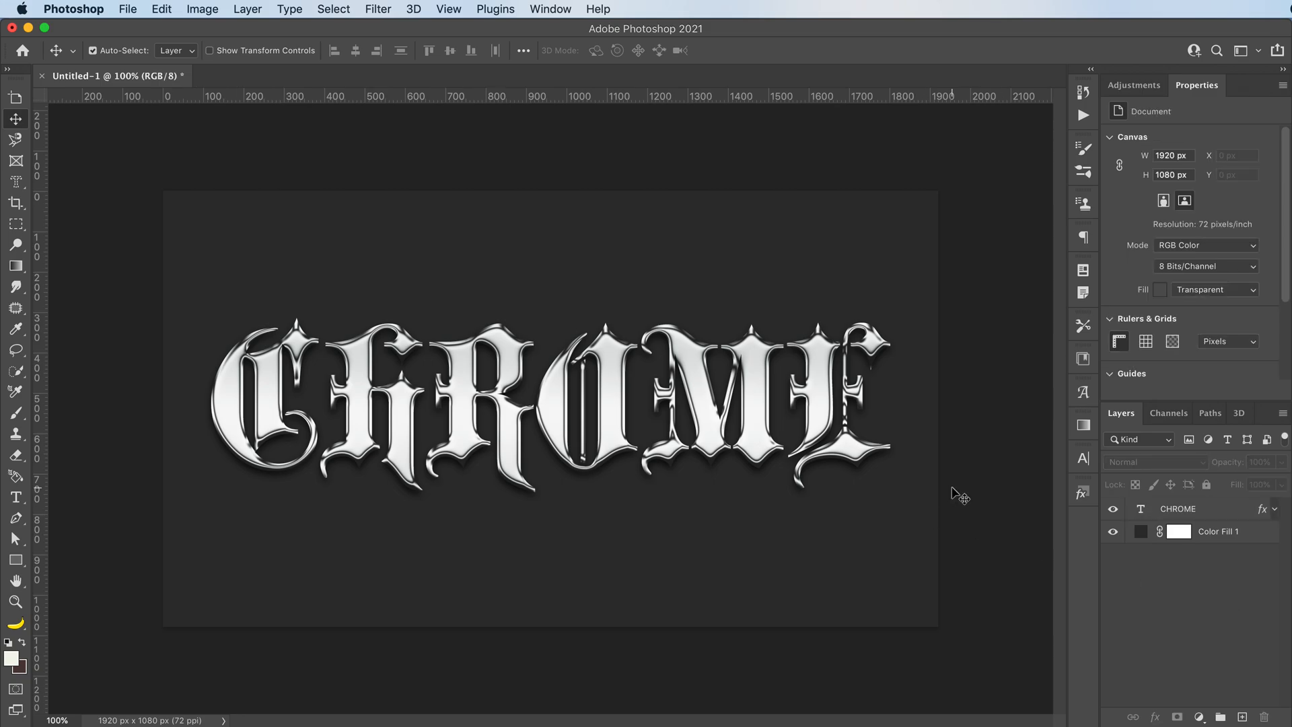
pyautogui.moveTo(953, 611)
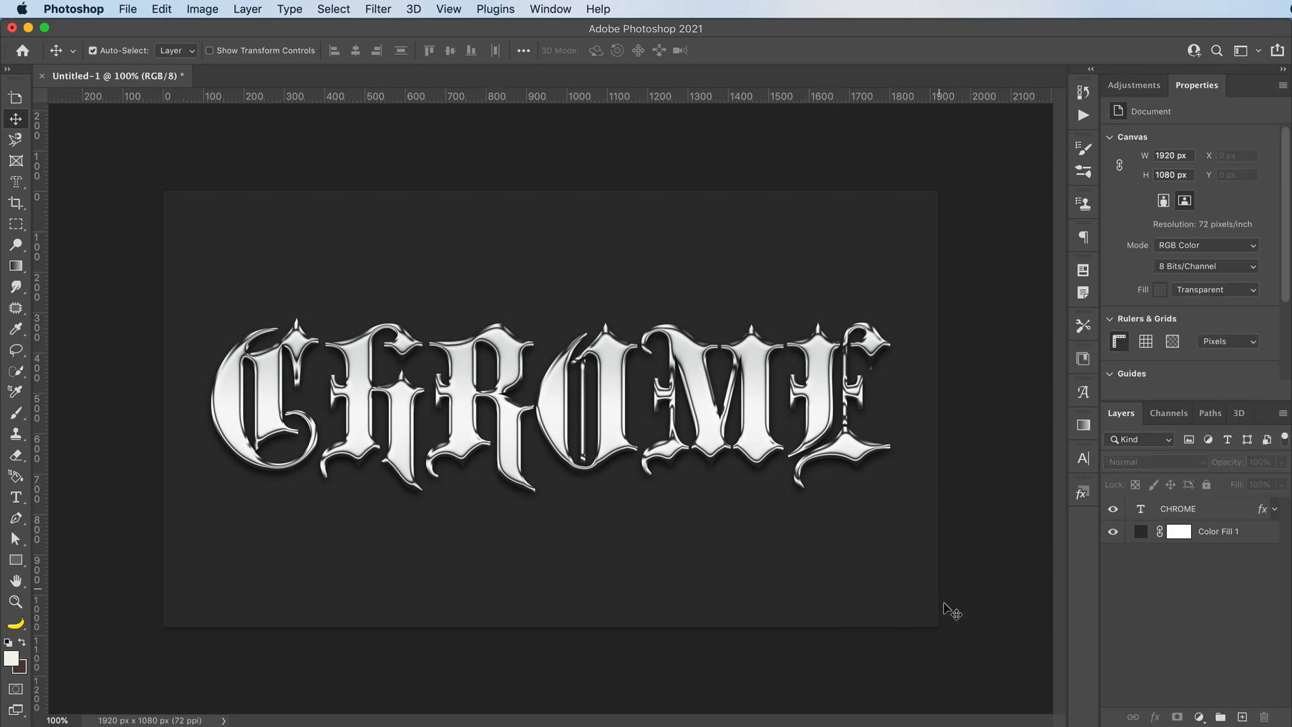
pyautogui.moveTo(993, 637)
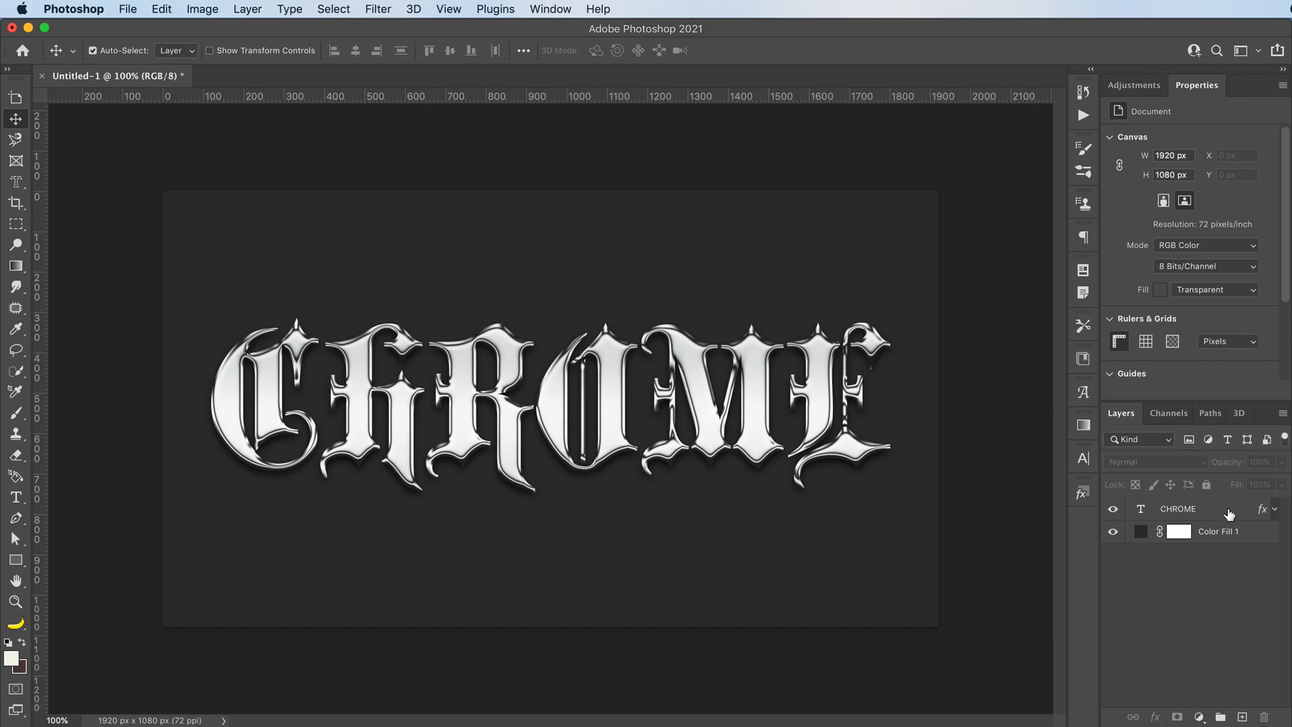
pyautogui.click(1178, 509)
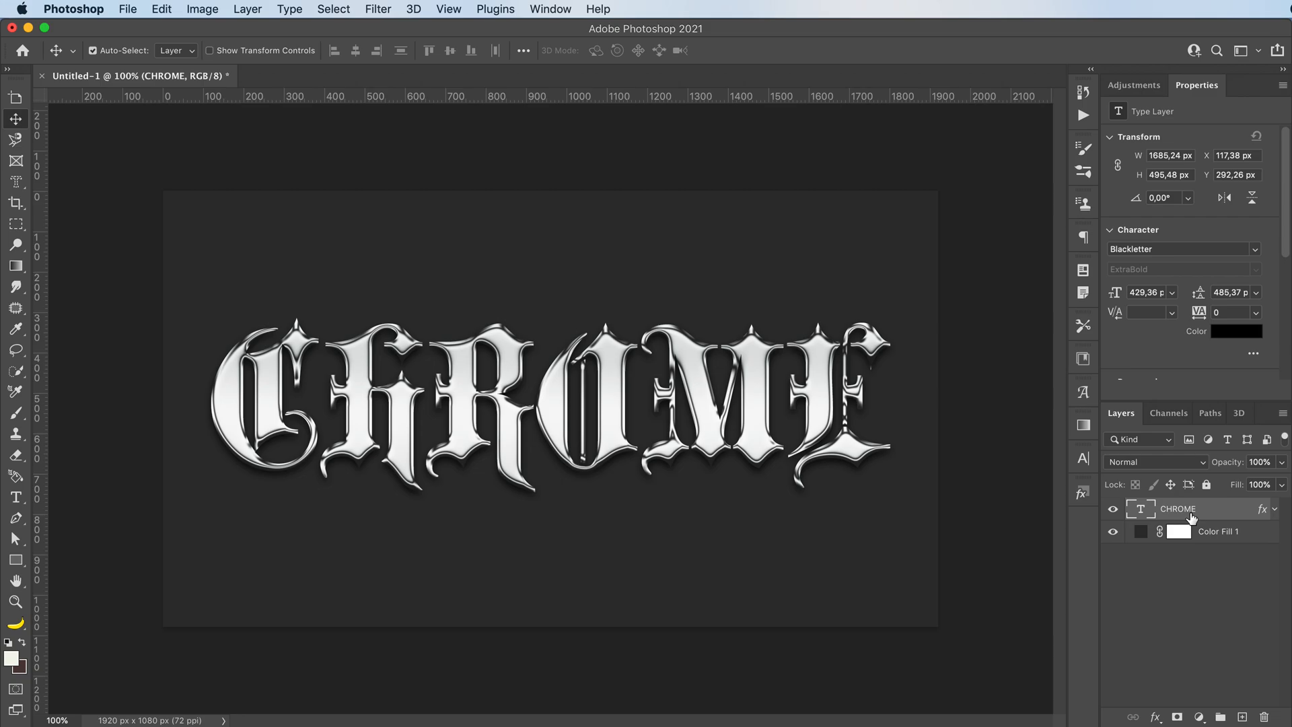
pyautogui.moveTo(1140, 508)
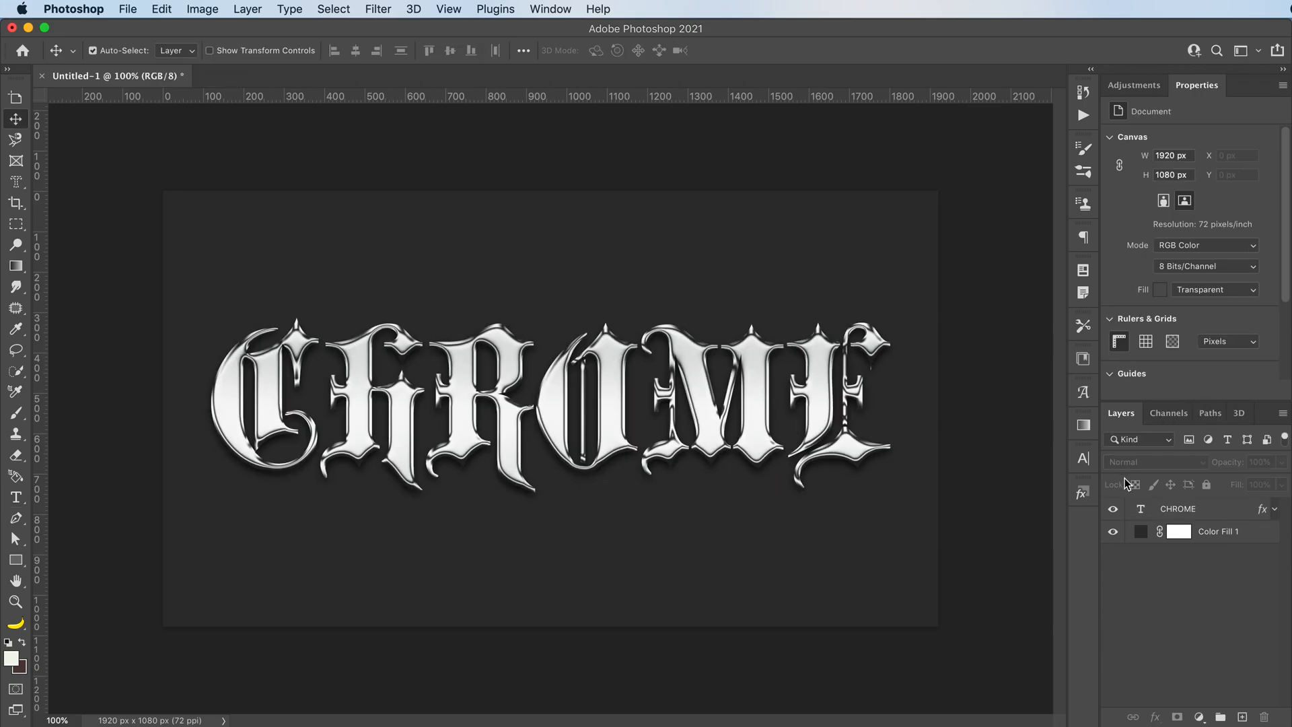
# Show the Character panel, select the CHROME layer and open its font list
pyautogui.click(1082, 457)
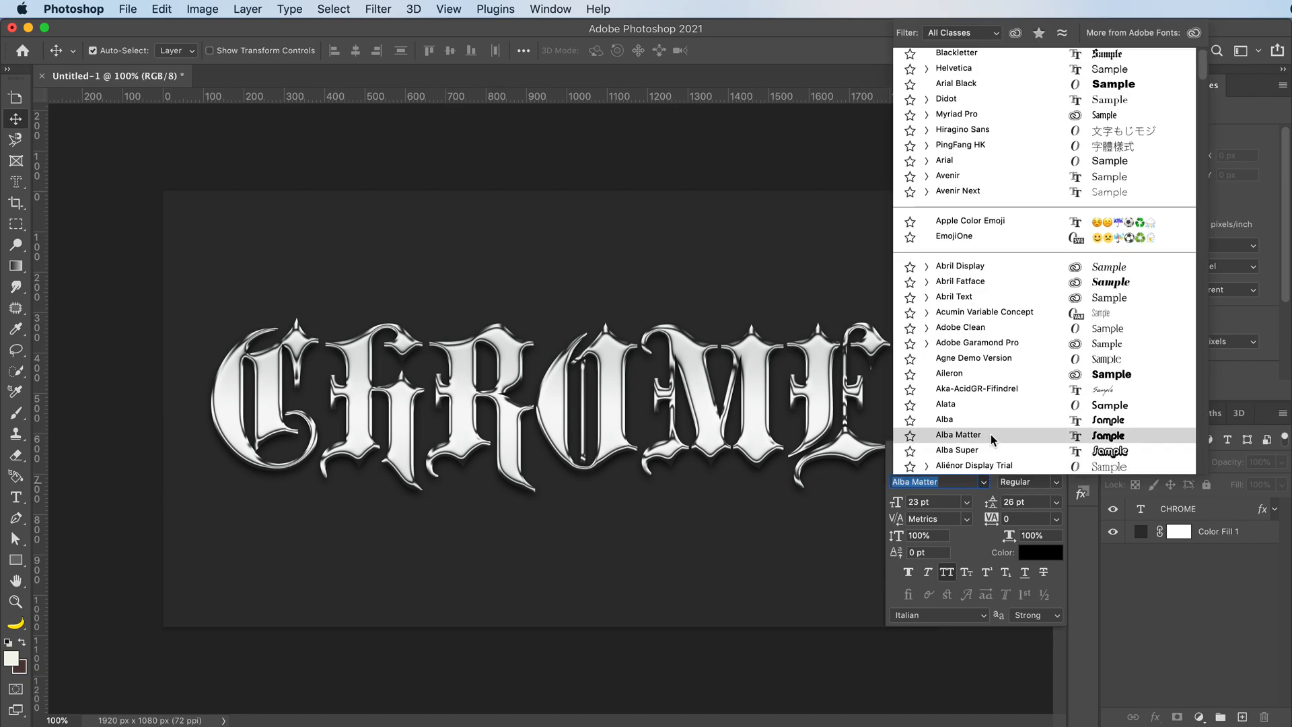
pyautogui.click(957, 435)
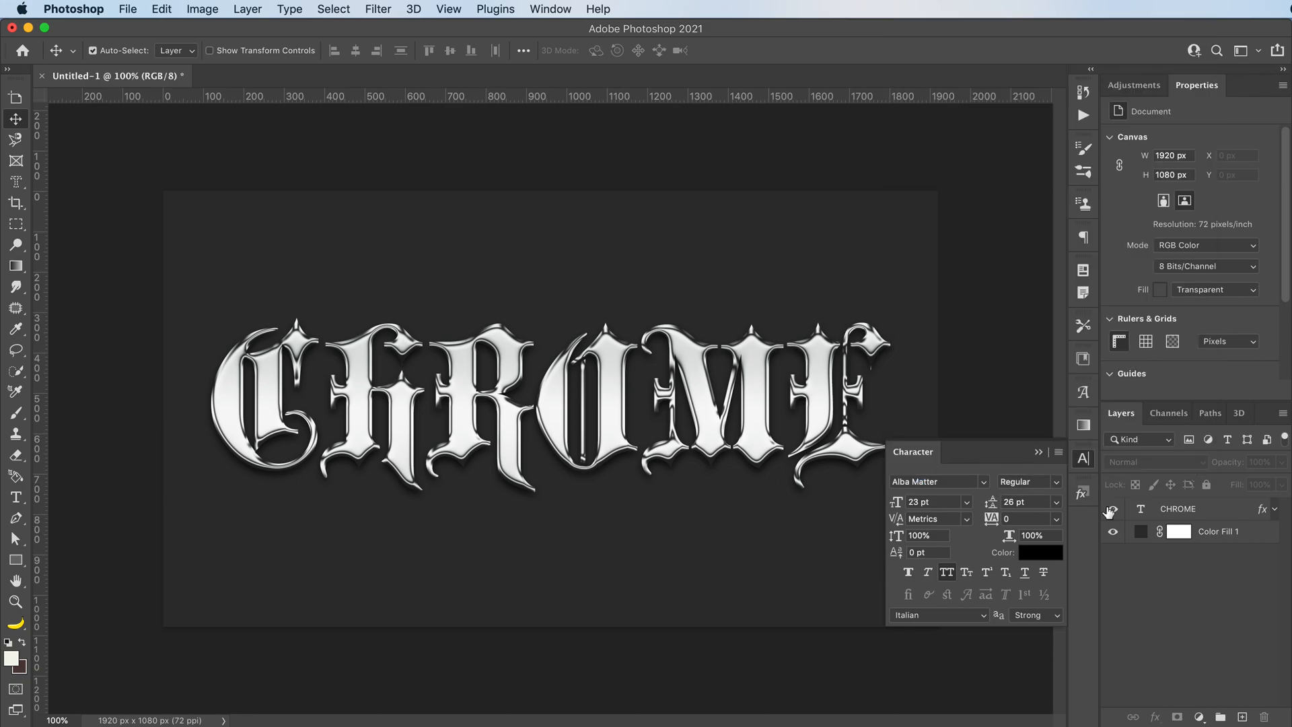
pyautogui.click(1177, 508)
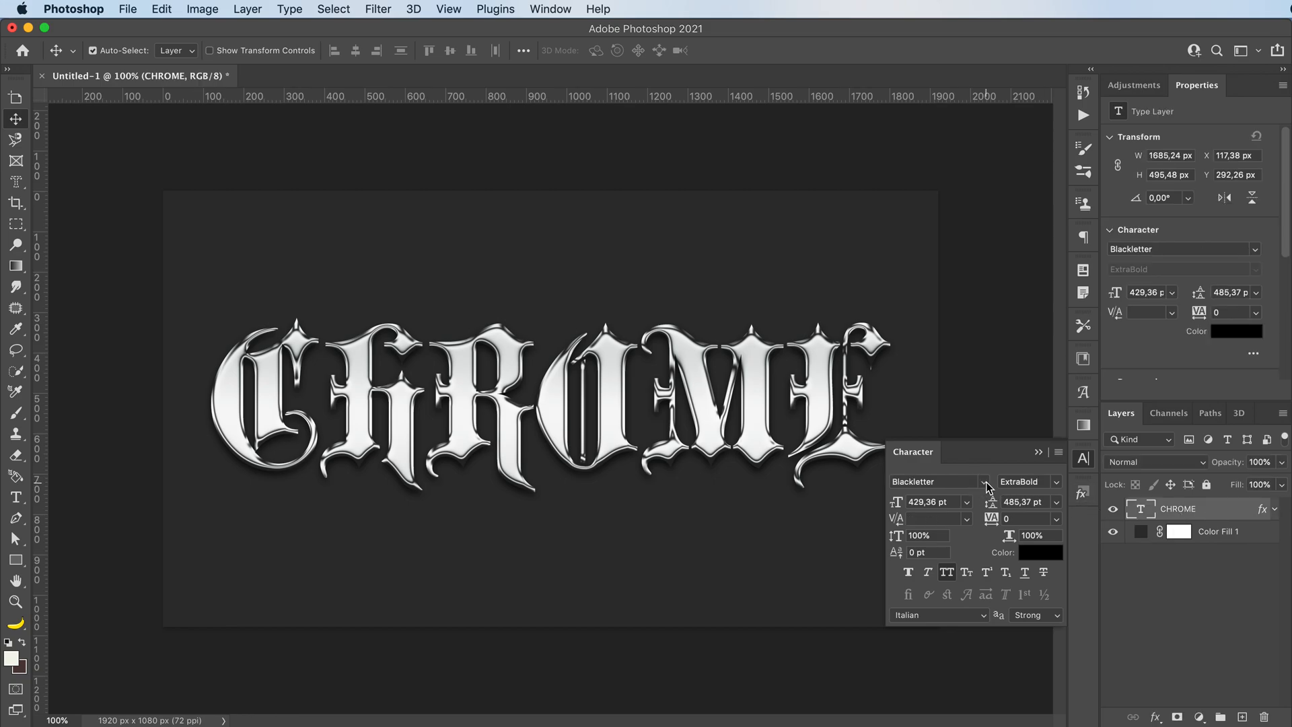
pyautogui.click(981, 482)
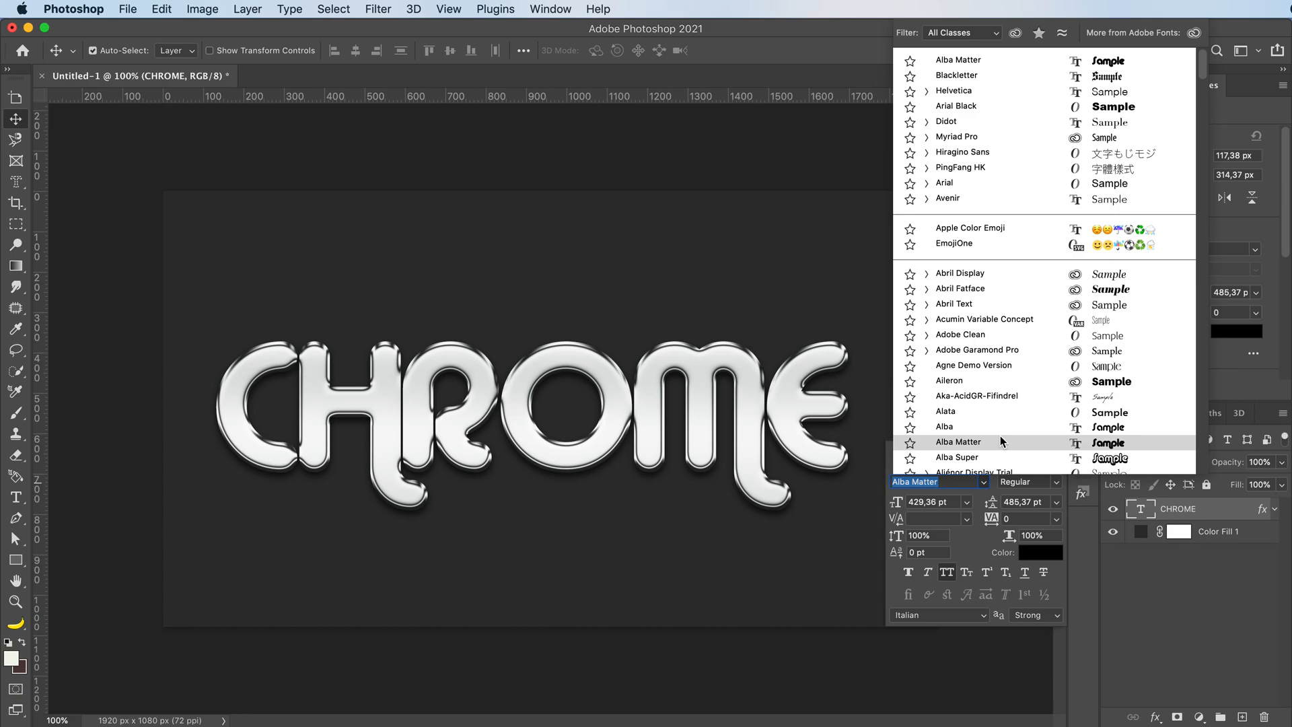
pyautogui.scroll(-3)
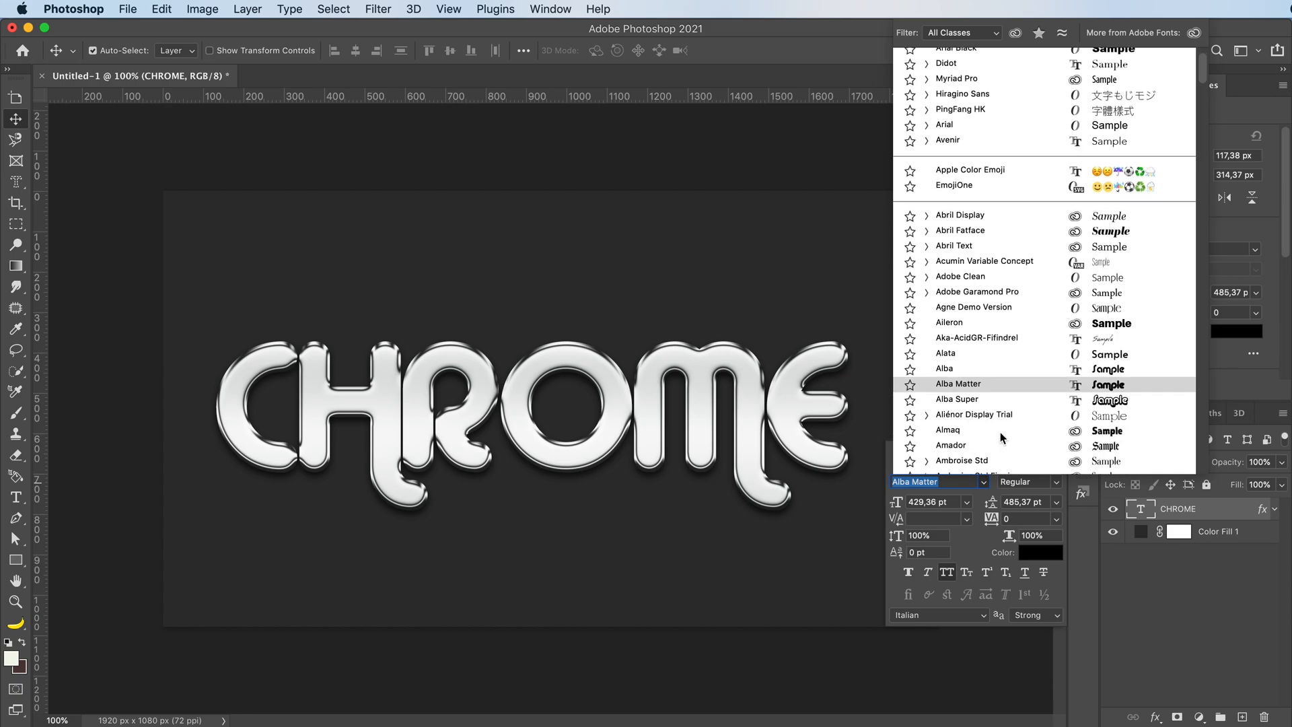
# Preview Arial, Ambroise Std Firmin, American Typewriter and Arapey, then dismiss keeping Blackletter
pyautogui.click(950, 445)
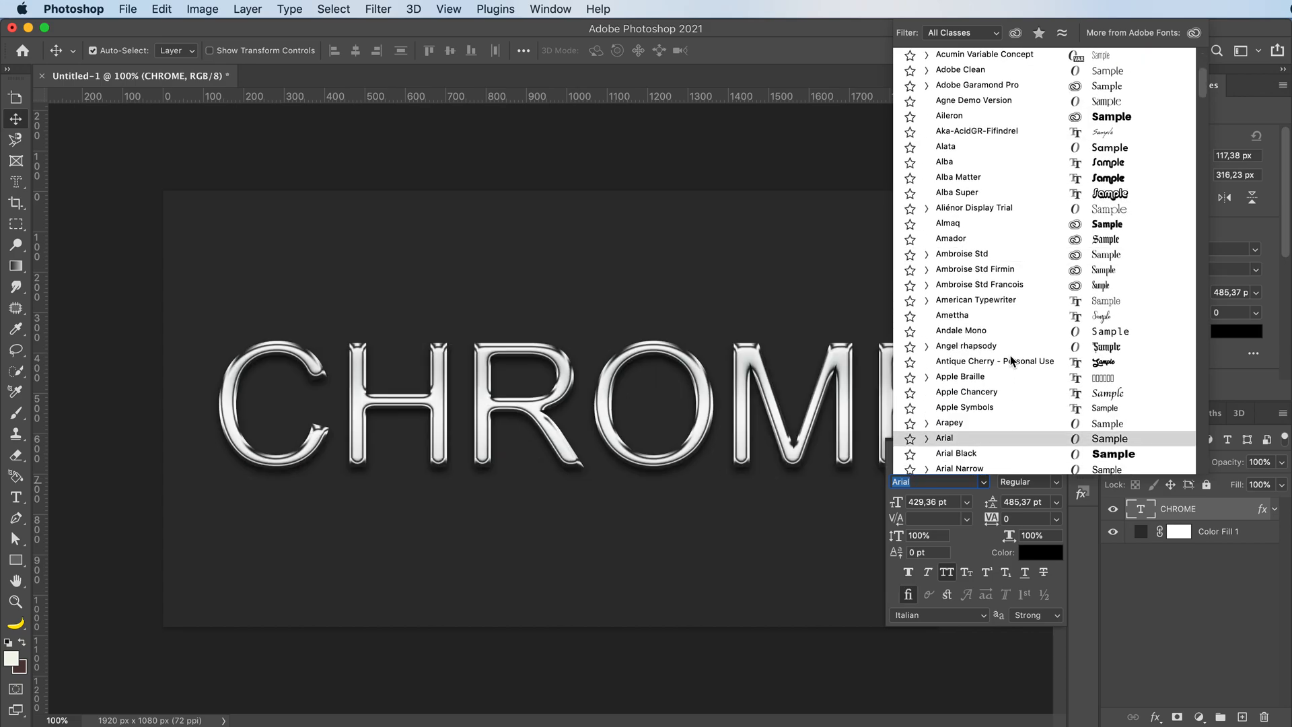
pyautogui.click(976, 269)
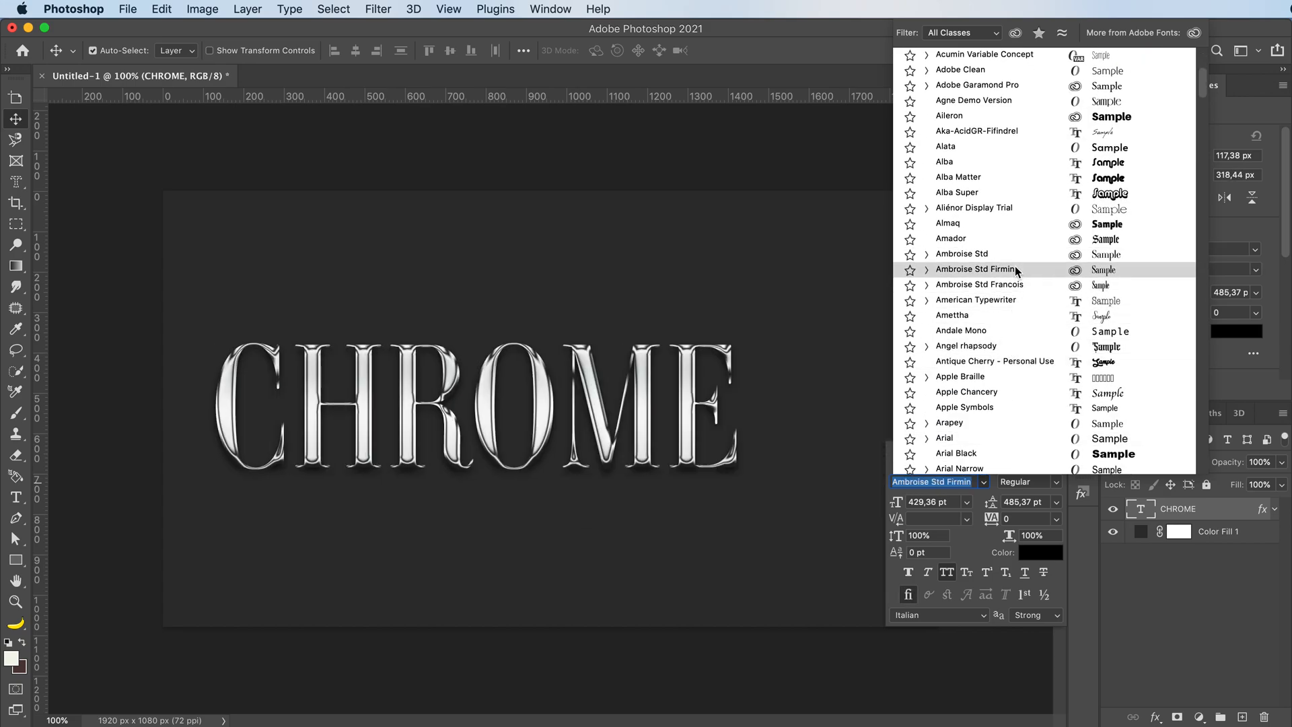
pyautogui.click(975, 299)
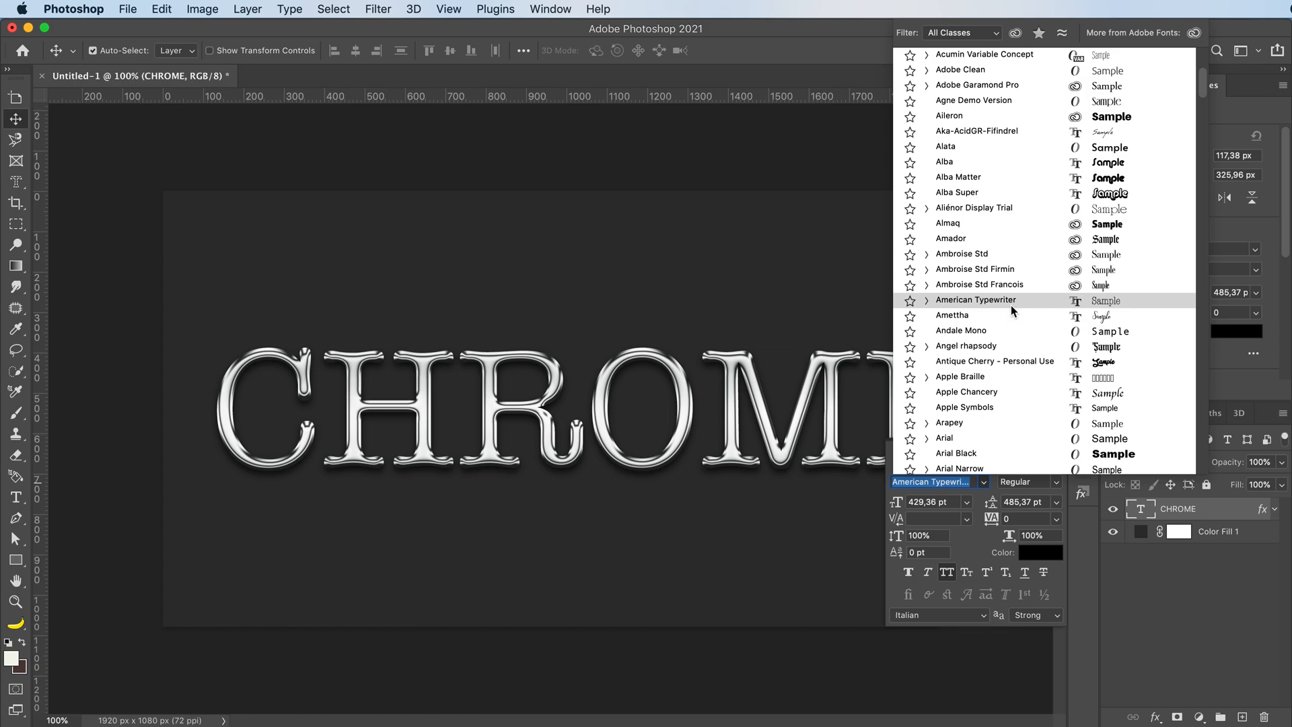
pyautogui.click(949, 423)
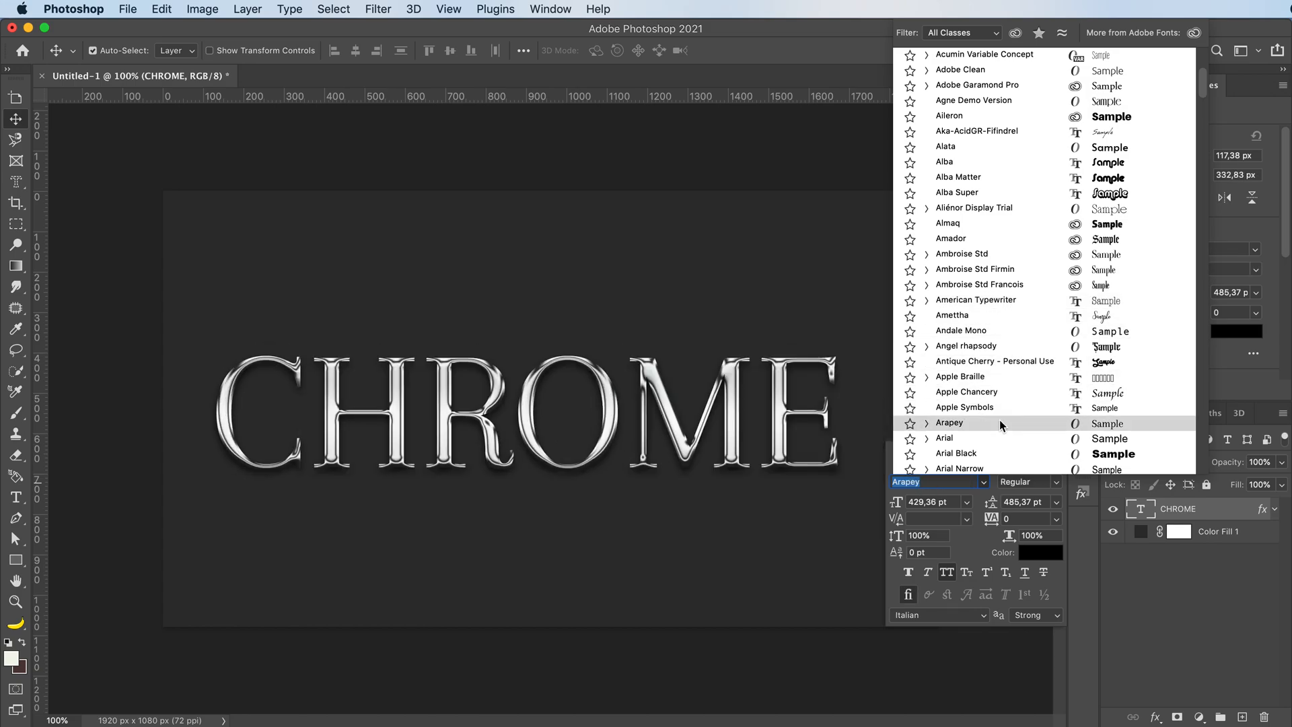
pyautogui.click(948, 423)
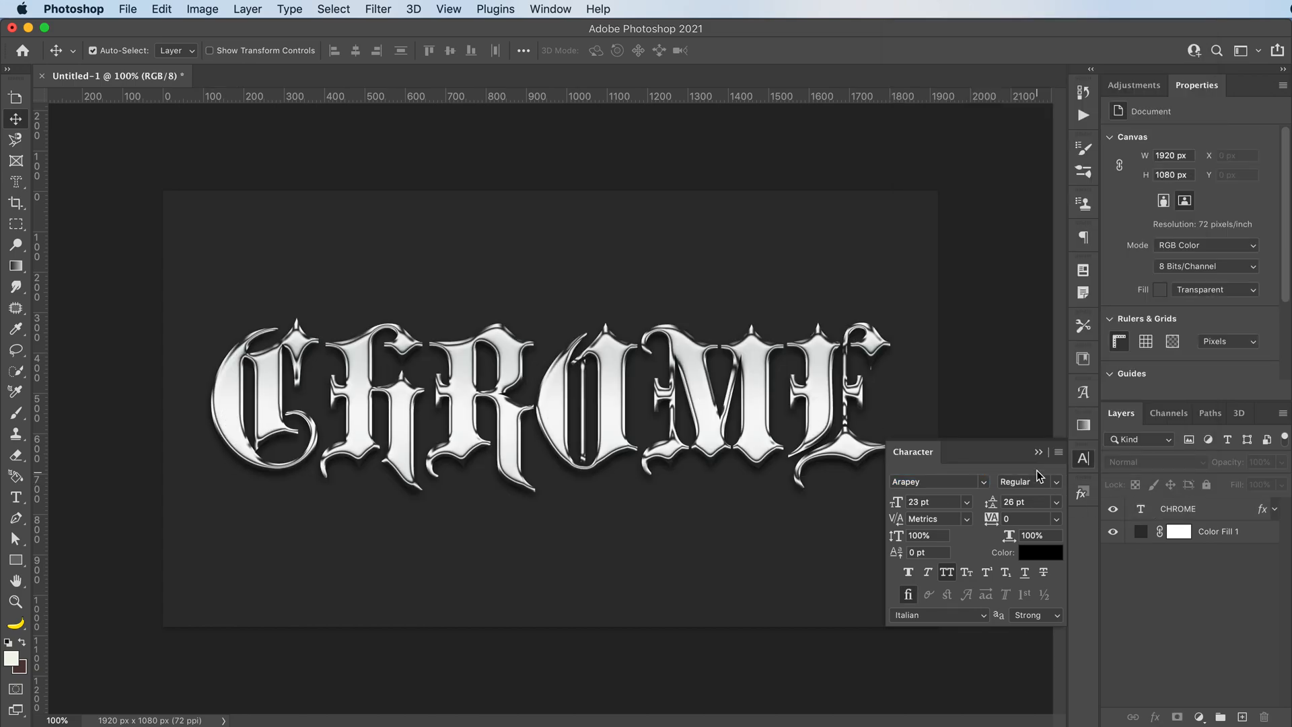